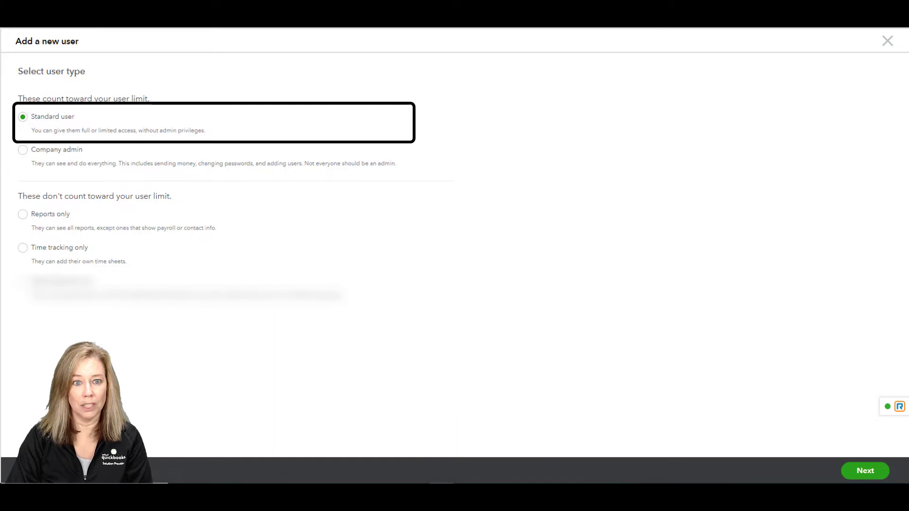
{"action": "mouse_move", "coordinate": [60, 156]}
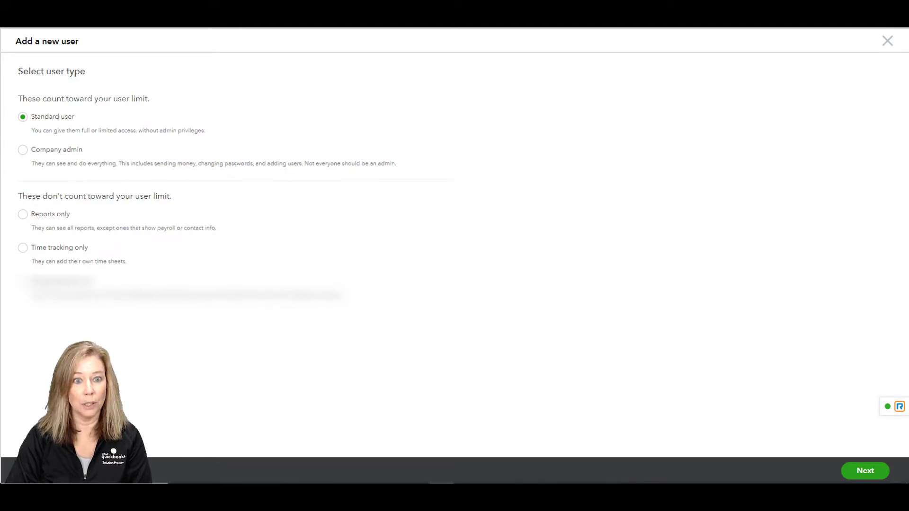
Step: Close the Add a new user window and return to the company dashboard
{"action": "left_click", "coordinate": [887, 40]}
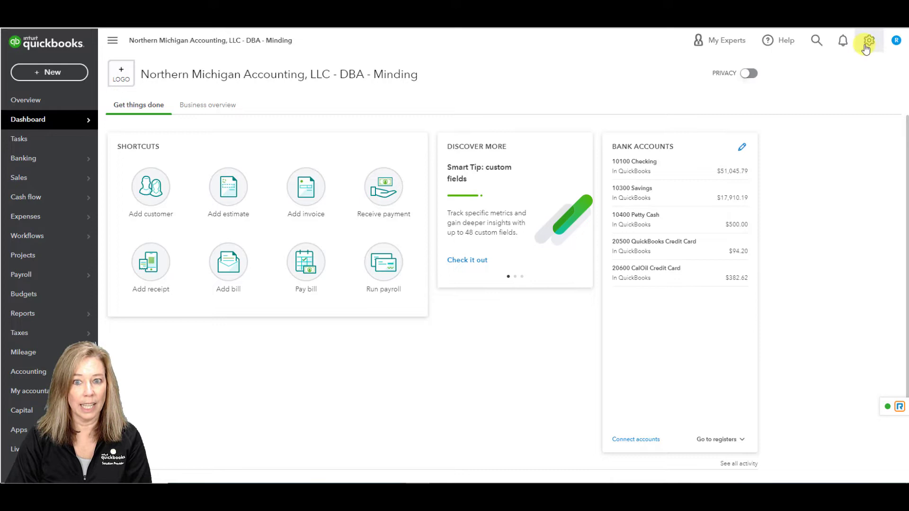
Step: From the gear menu reach Manage users and look over the Roles and Accounting firms lists
{"action": "left_click", "coordinate": [867, 40]}
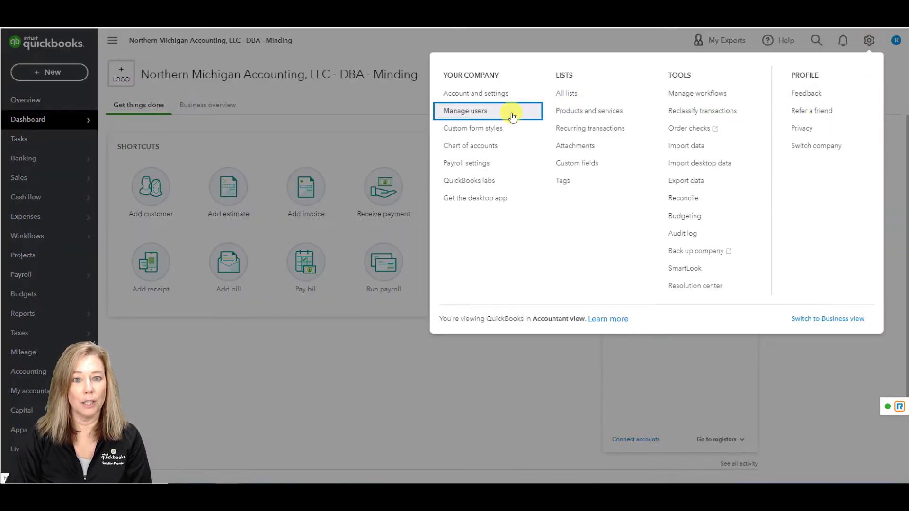
{"action": "left_click", "coordinate": [465, 110]}
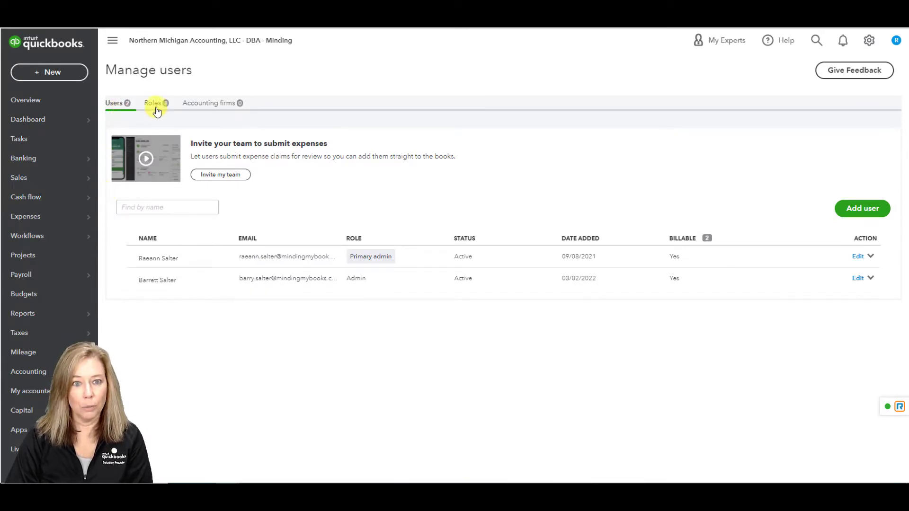
{"action": "left_click", "coordinate": [153, 102]}
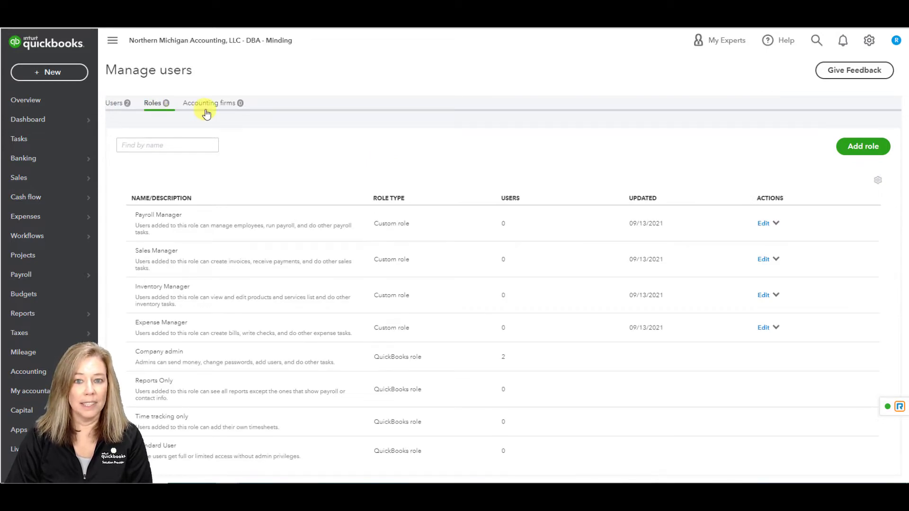
{"action": "left_click", "coordinate": [209, 103]}
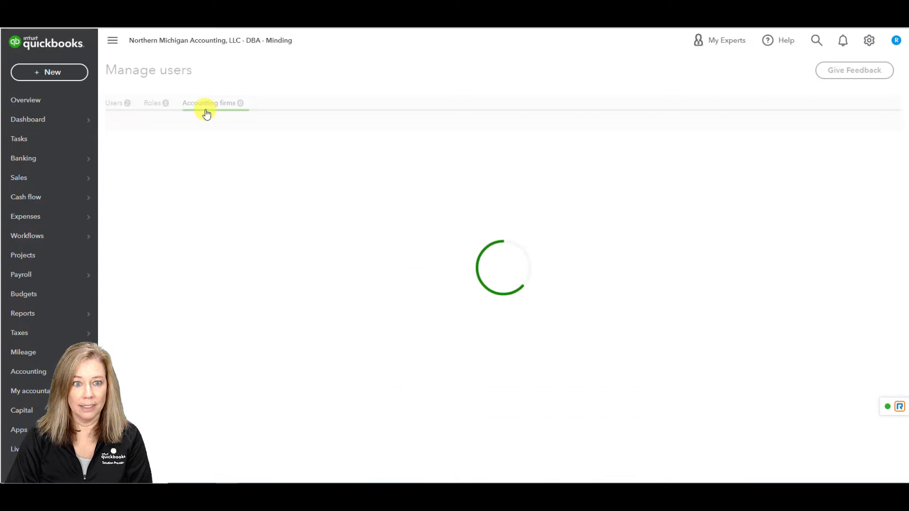
{"action": "left_click", "coordinate": [206, 102]}
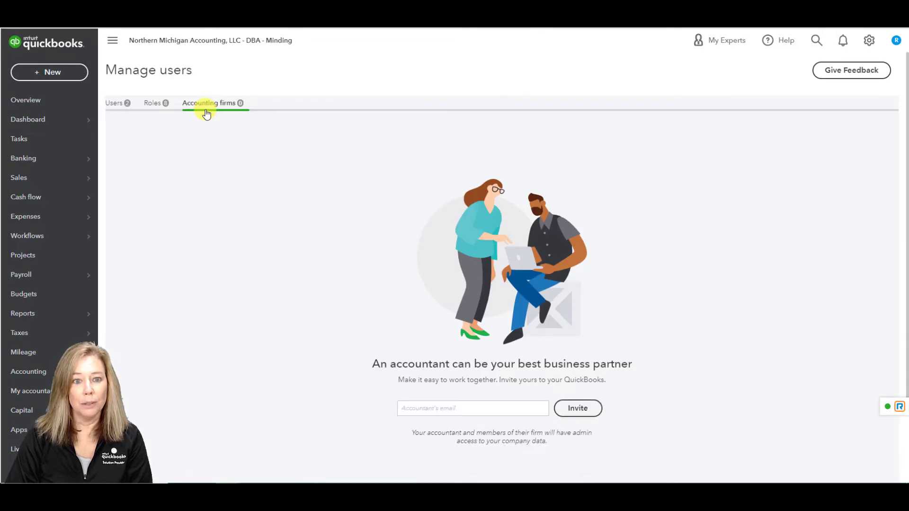
{"action": "left_click", "coordinate": [113, 102]}
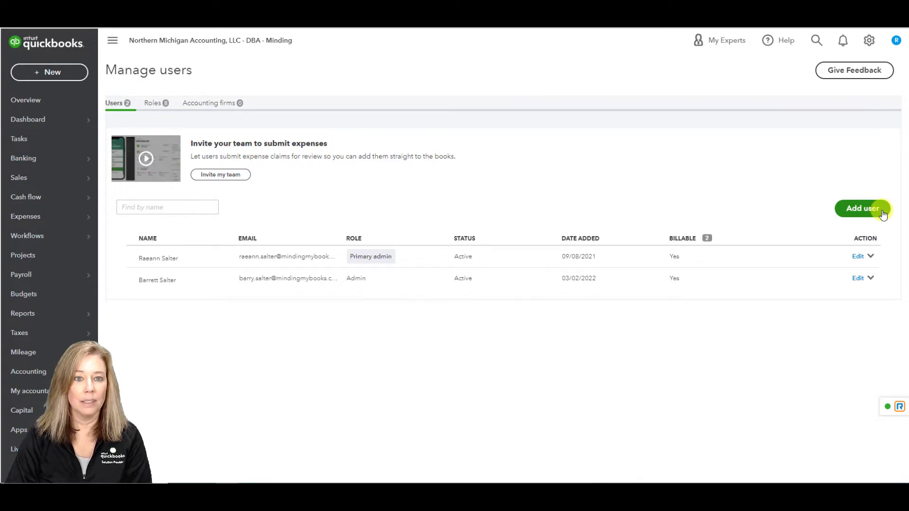
{"action": "mouse_move", "coordinate": [869, 41]}
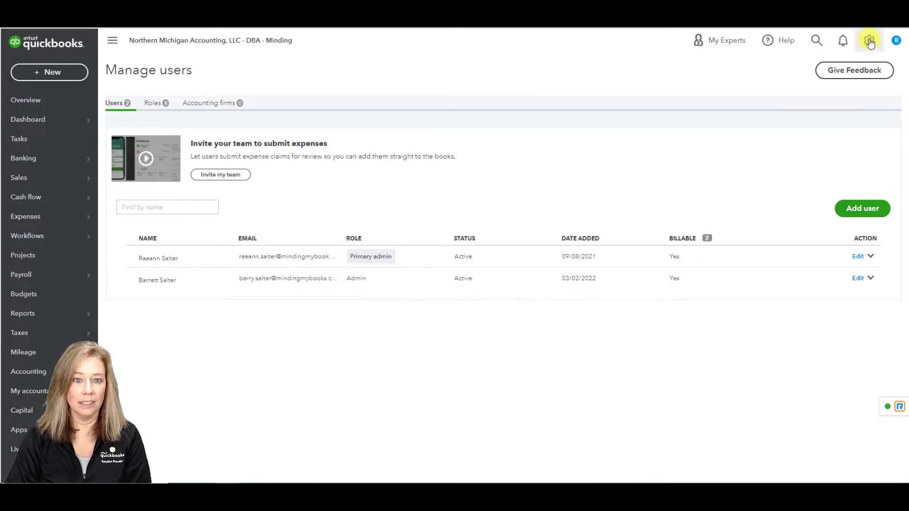
Step: Reopen Manage users from the gear menu to land on the Users list again
{"action": "left_click", "coordinate": [869, 41]}
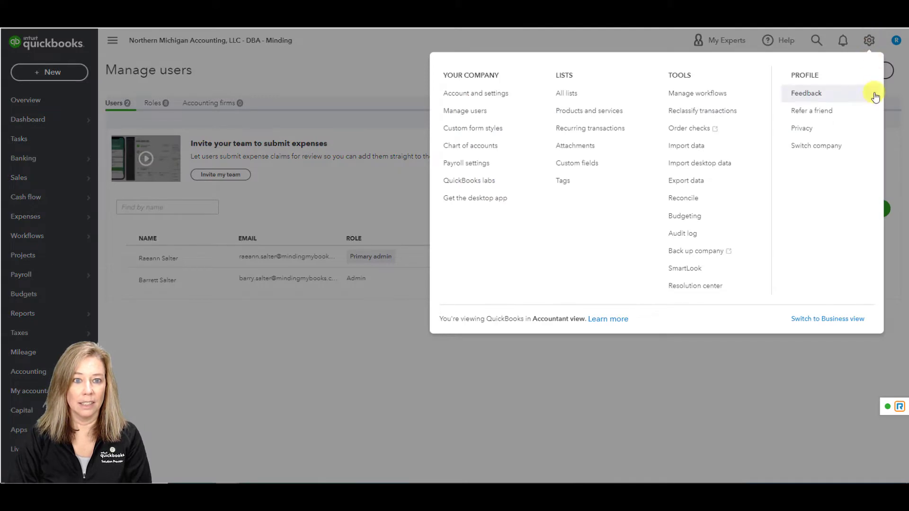
{"action": "mouse_move", "coordinate": [493, 114]}
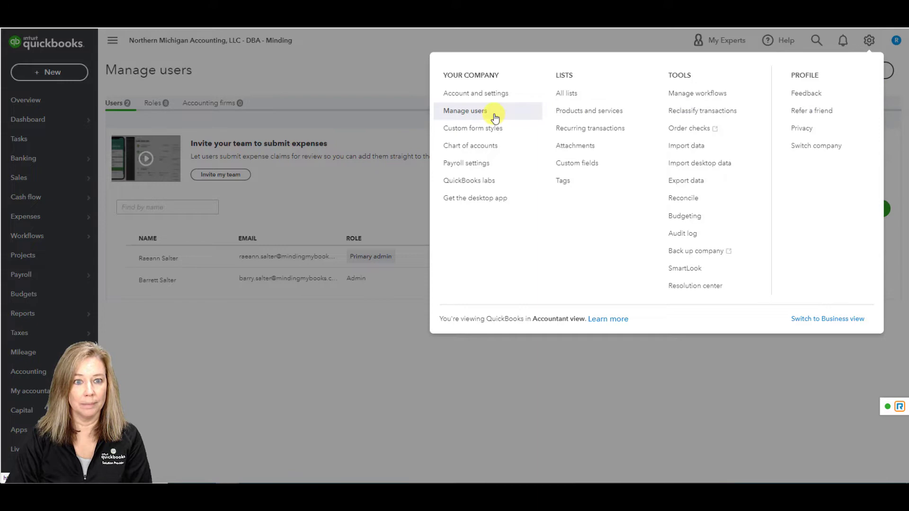
{"action": "left_click", "coordinate": [464, 110]}
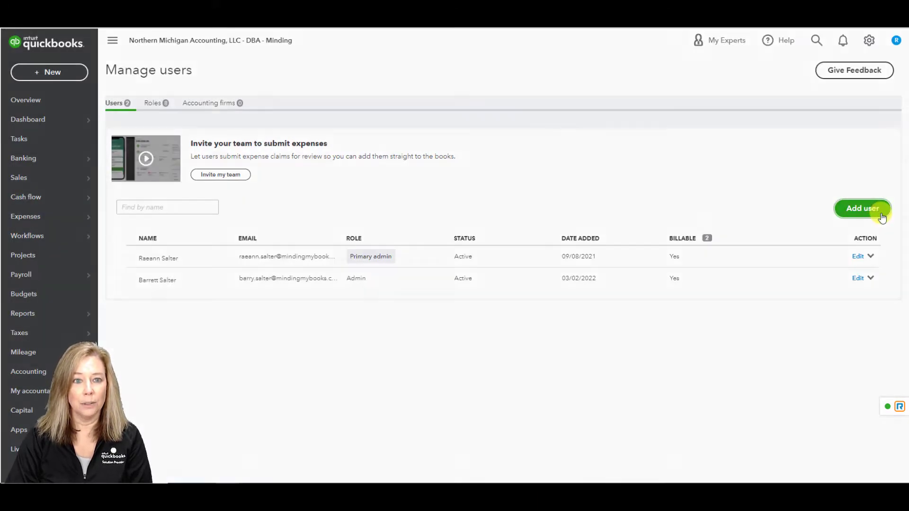
Step: Begin a new user and cycle through Standard user, Company admin, Time tracking only, ending on Custom role
{"action": "left_click", "coordinate": [861, 208]}
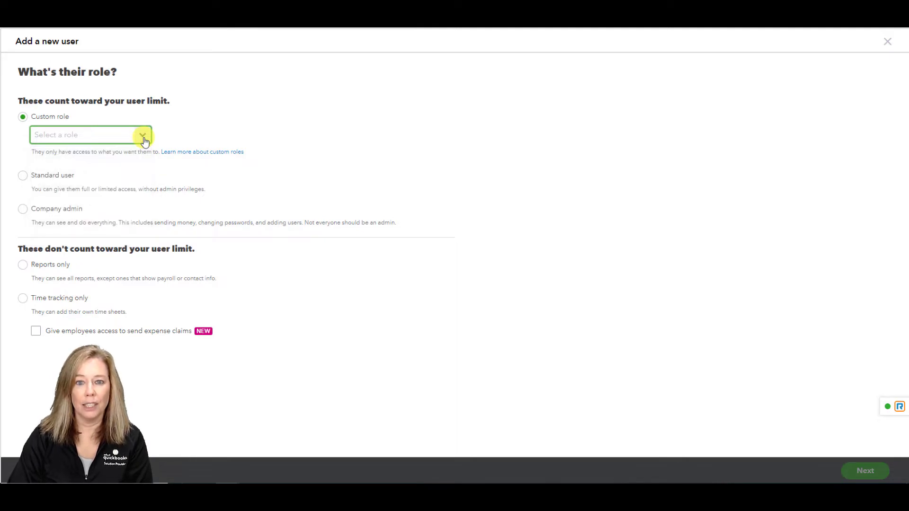
{"action": "left_click", "coordinate": [23, 175]}
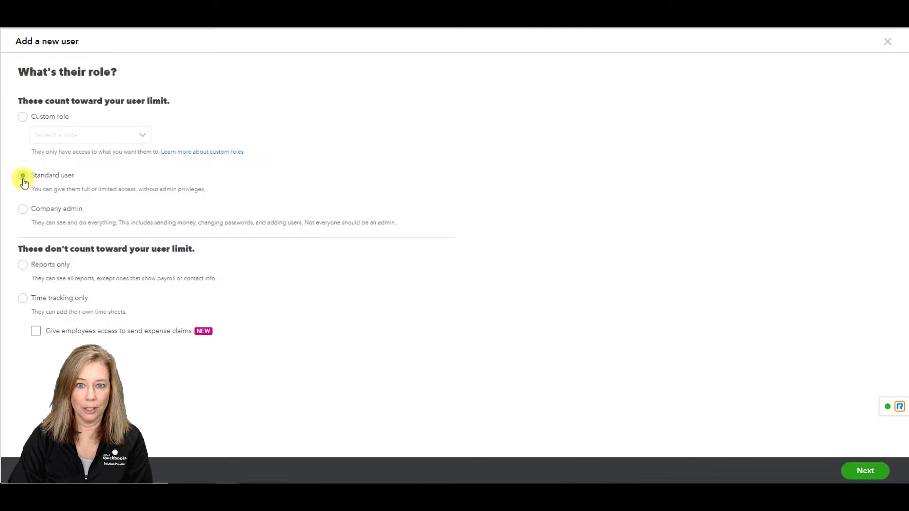
{"action": "left_click", "coordinate": [23, 208]}
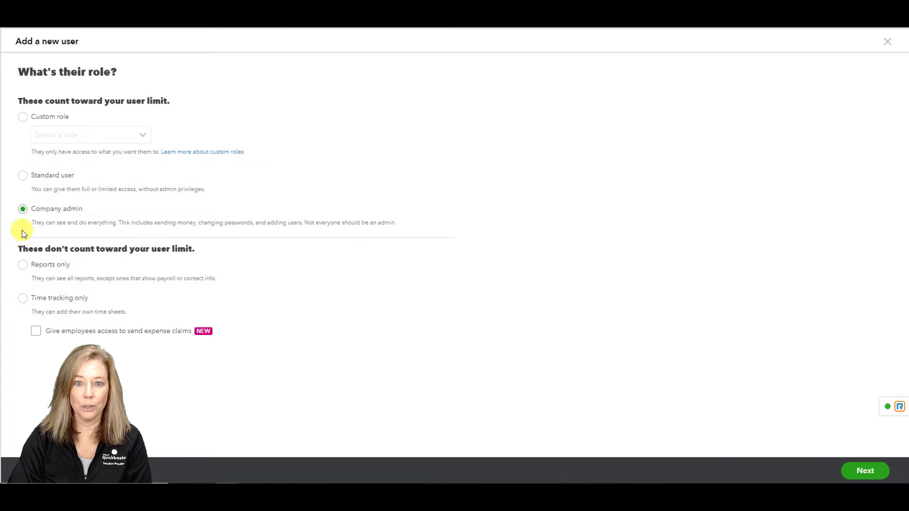
{"action": "left_click", "coordinate": [22, 265]}
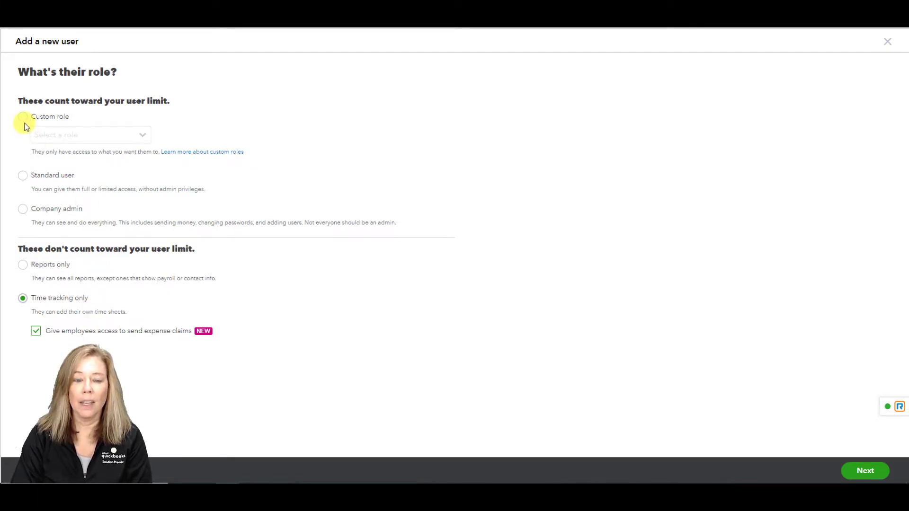
{"action": "left_click", "coordinate": [21, 117]}
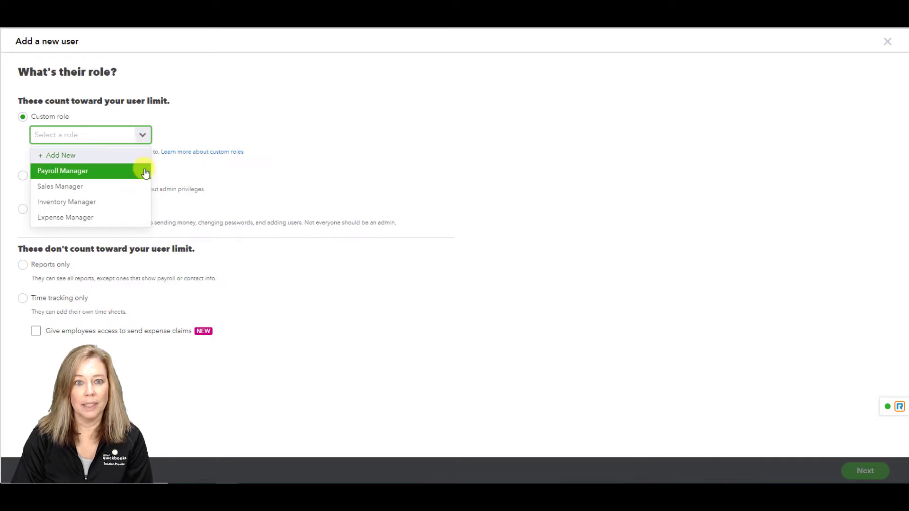
{"action": "mouse_move", "coordinate": [145, 191]}
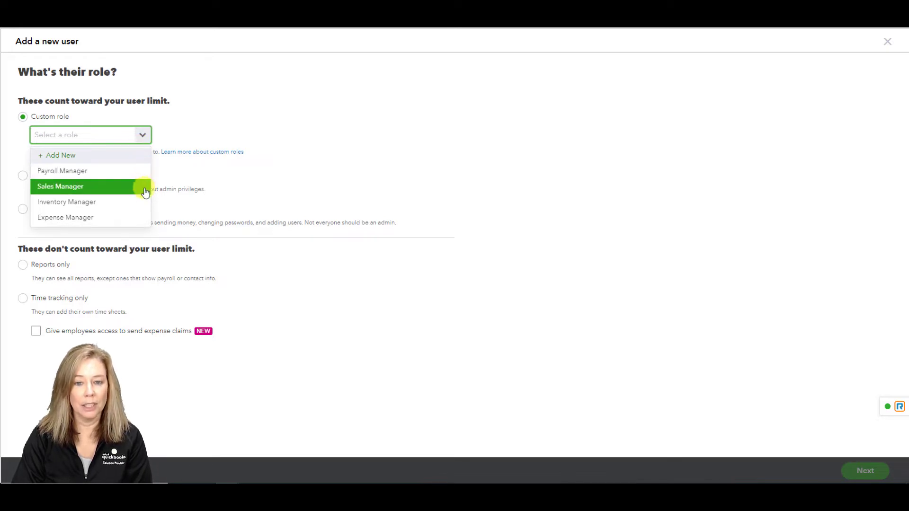
{"action": "mouse_move", "coordinate": [146, 205]}
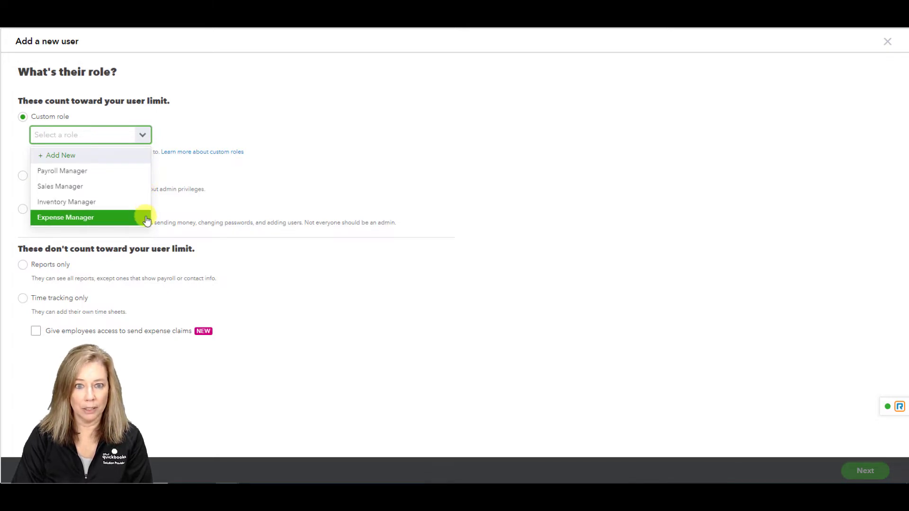
{"action": "mouse_move", "coordinate": [130, 180]}
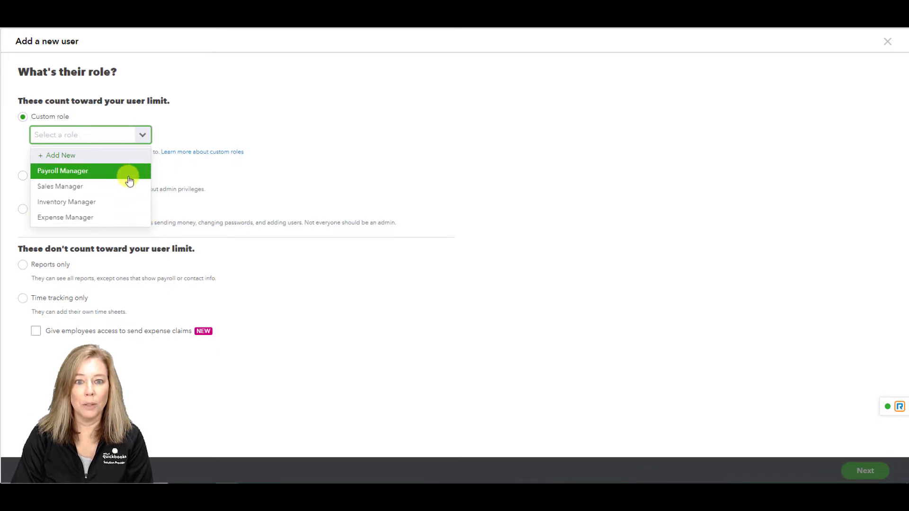
Step: Preview the Payroll Manager role's permissions, then choose + Add New to create a custom role
{"action": "left_click", "coordinate": [63, 170]}
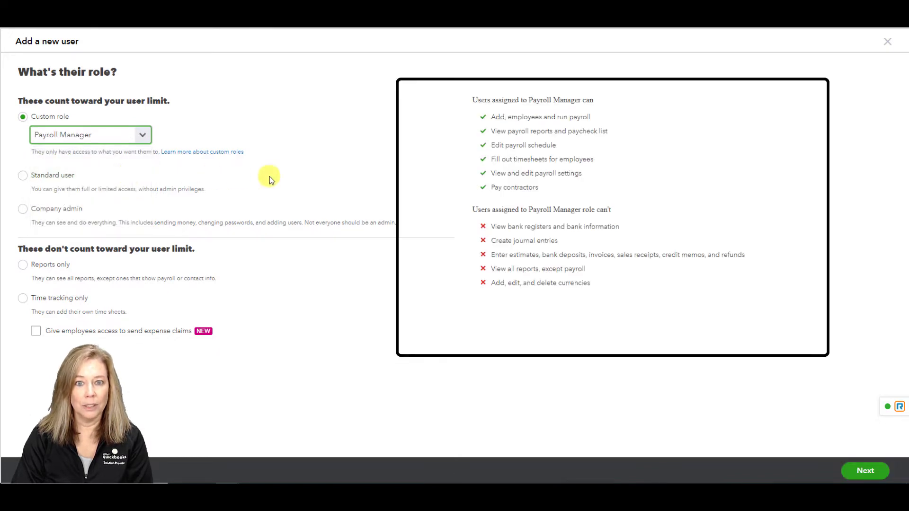
{"action": "mouse_move", "coordinate": [216, 85]}
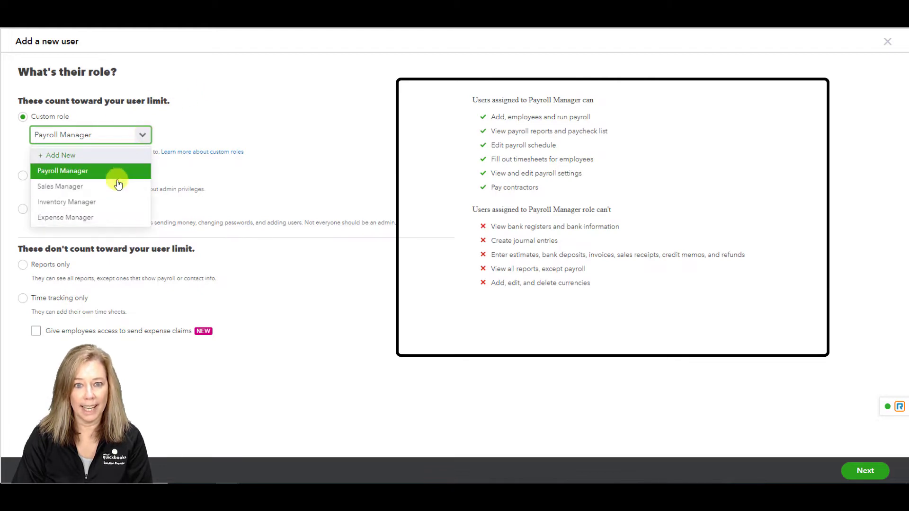
{"action": "left_click", "coordinate": [60, 186]}
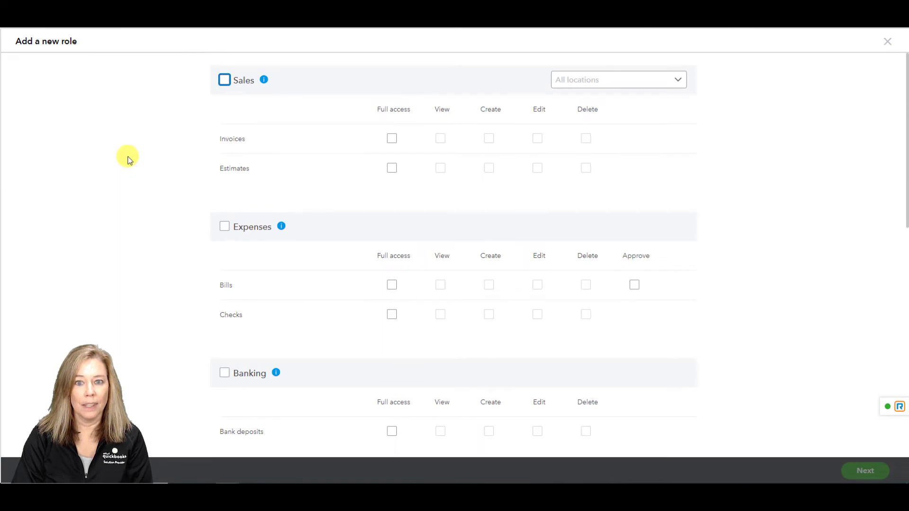
{"action": "mouse_move", "coordinate": [210, 117]}
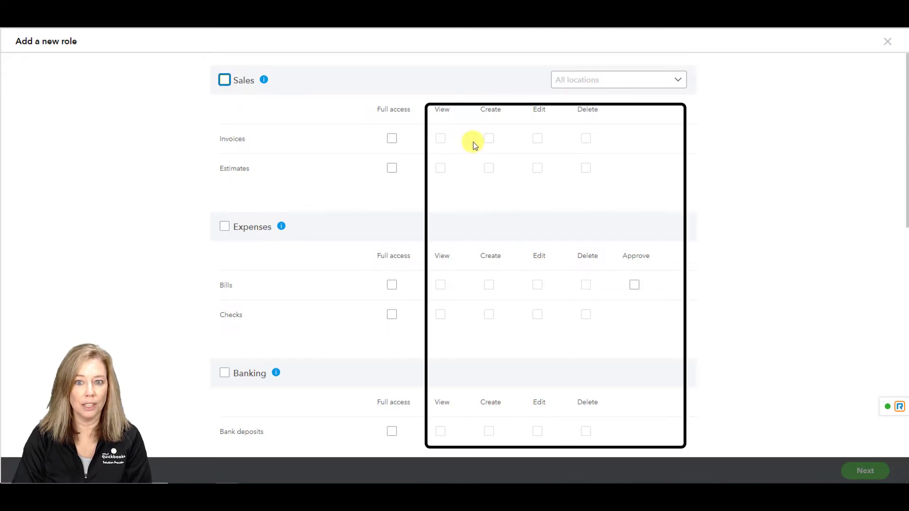
{"action": "mouse_move", "coordinate": [535, 142]}
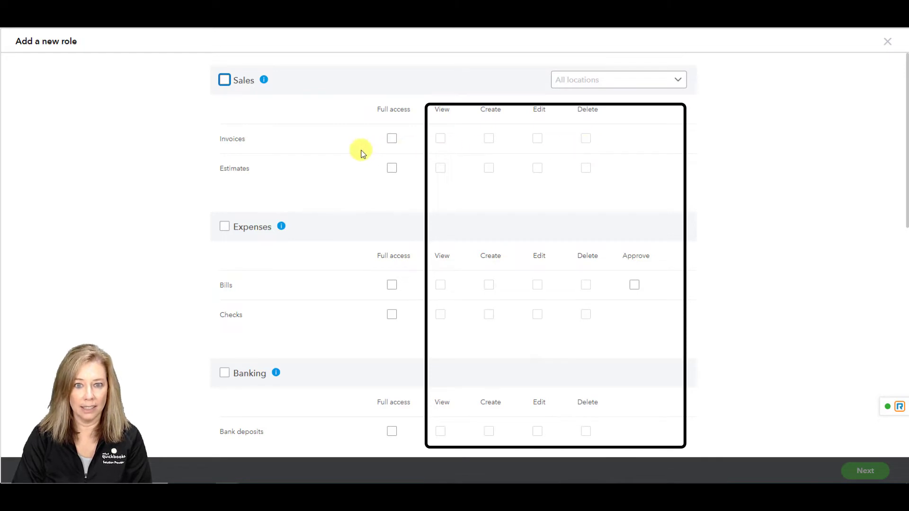
{"action": "mouse_move", "coordinate": [215, 117]}
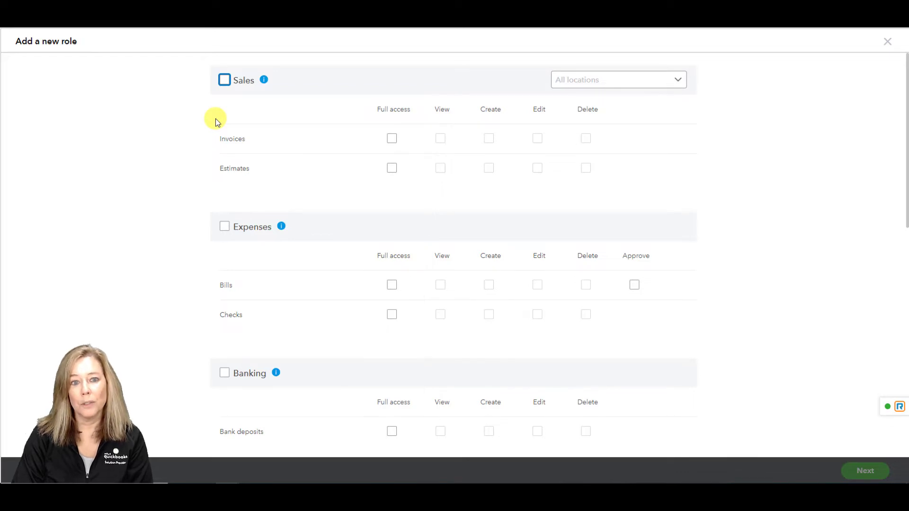
Step: Toggle Sales, Invoices and Estimates full access on and off, leaving every Sales permission cleared
{"action": "left_click", "coordinate": [224, 80]}
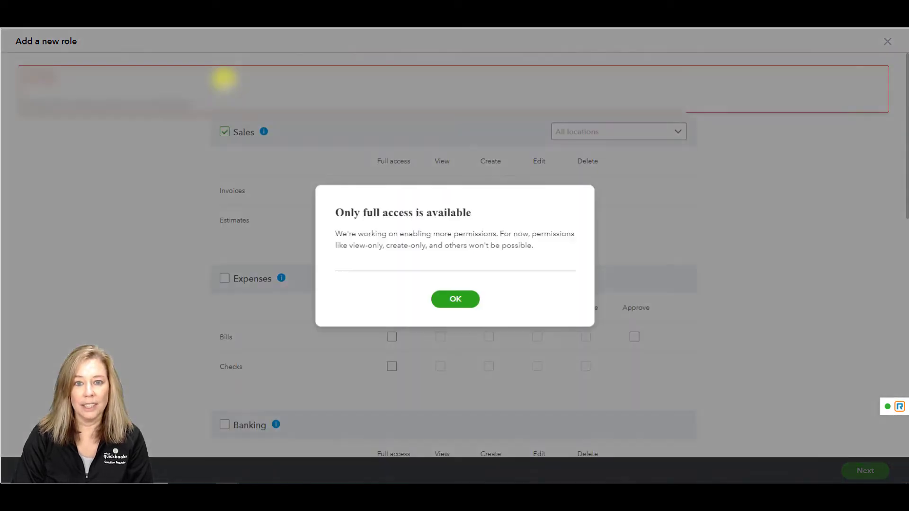
{"action": "left_click", "coordinate": [455, 299]}
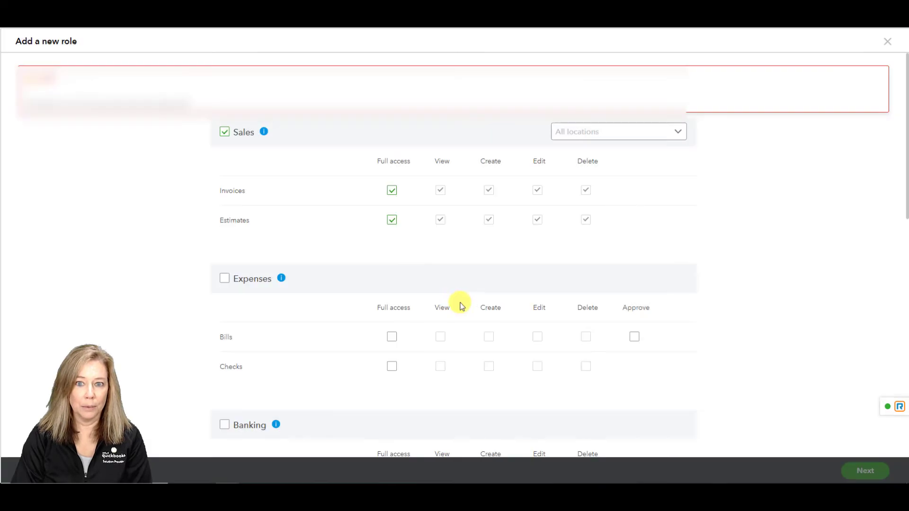
{"action": "mouse_move", "coordinate": [263, 131]}
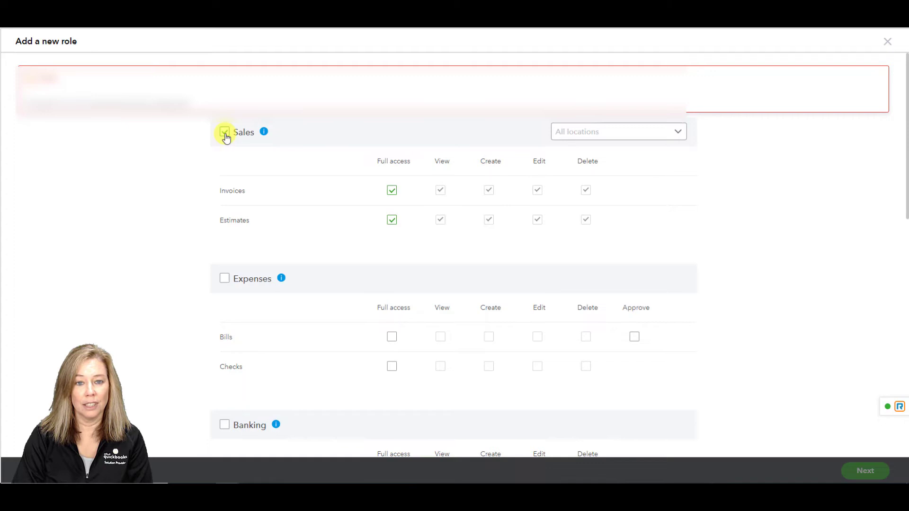
{"action": "left_click", "coordinate": [225, 133]}
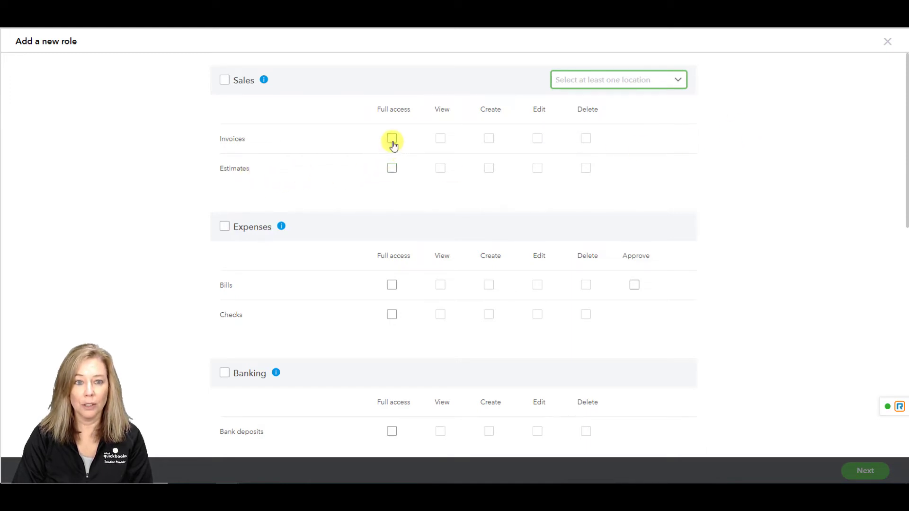
{"action": "left_click", "coordinate": [392, 138]}
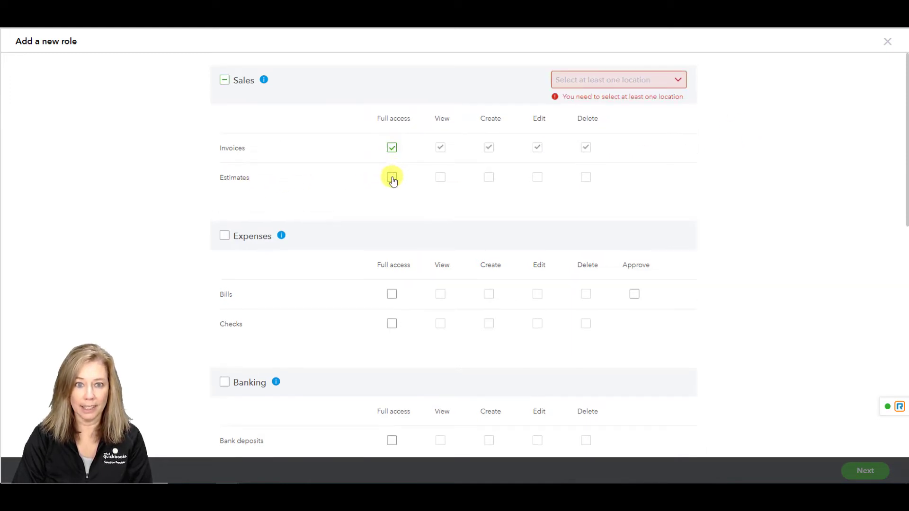
{"action": "left_click", "coordinate": [392, 177]}
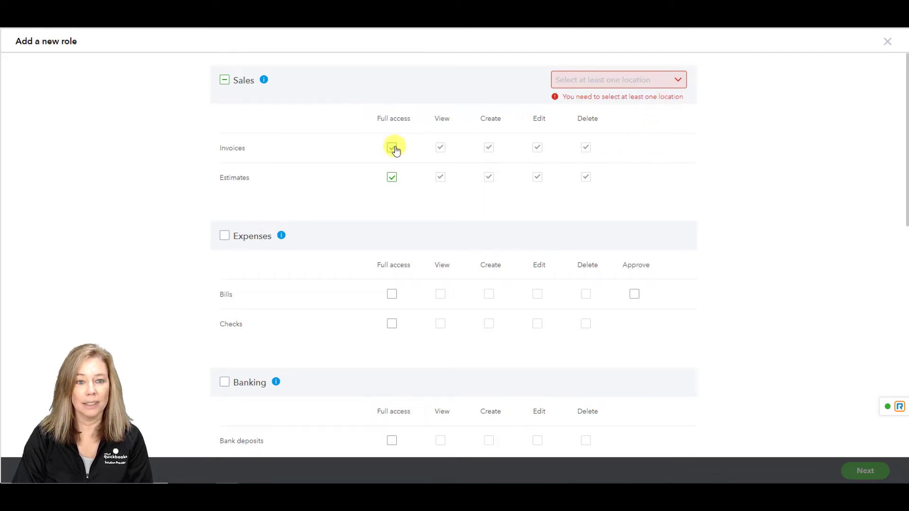
{"action": "left_click", "coordinate": [224, 80]}
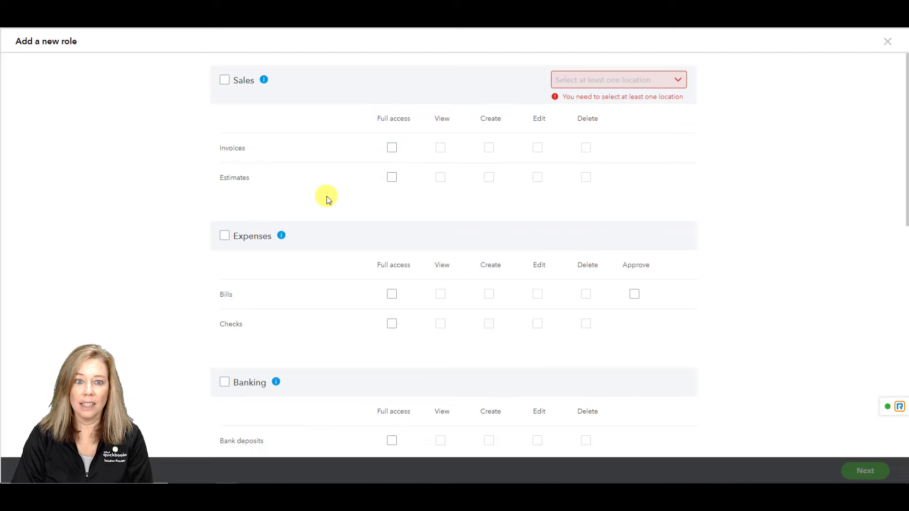
{"action": "scroll", "scroll_direction": "down", "scroll_amount": 3}
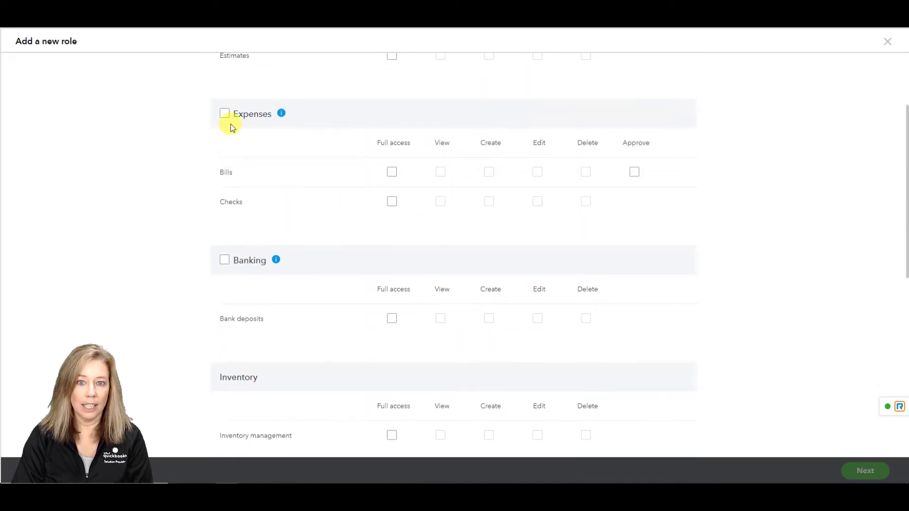
{"action": "mouse_move", "coordinate": [281, 114]}
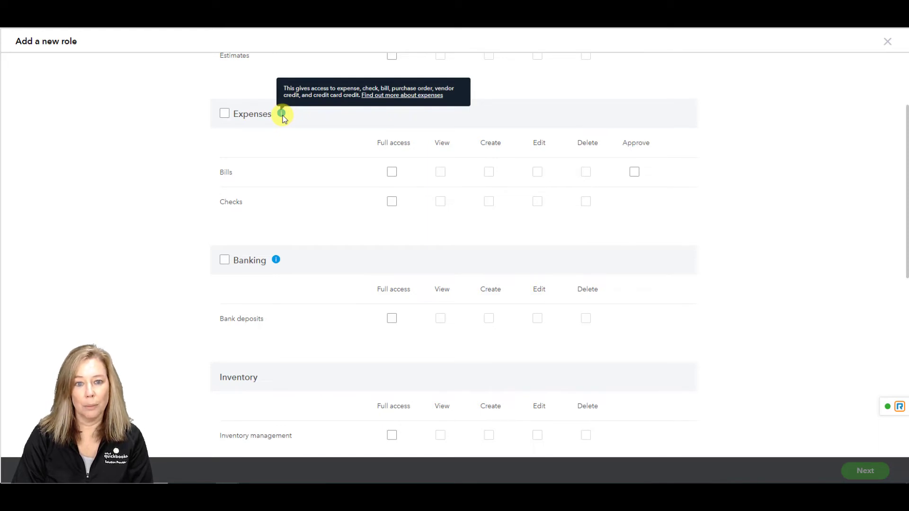
{"action": "mouse_move", "coordinate": [366, 175]}
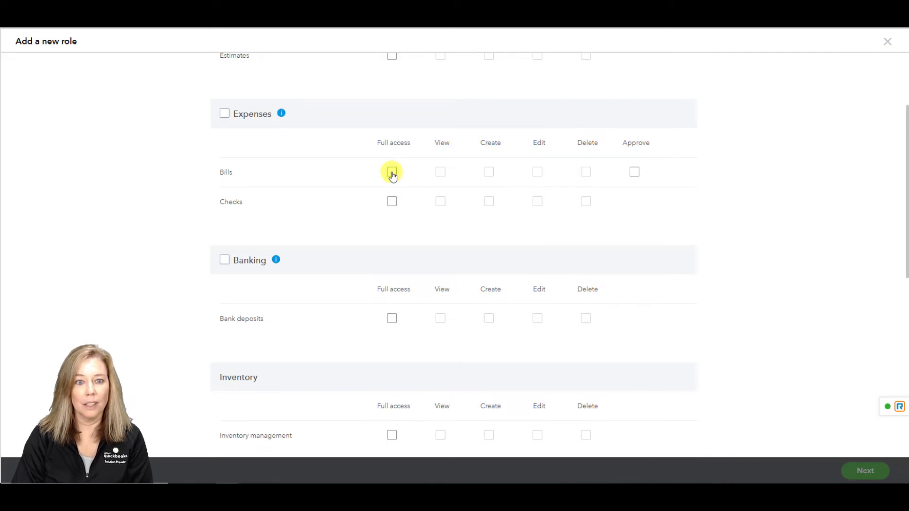
{"action": "left_click", "coordinate": [392, 171]}
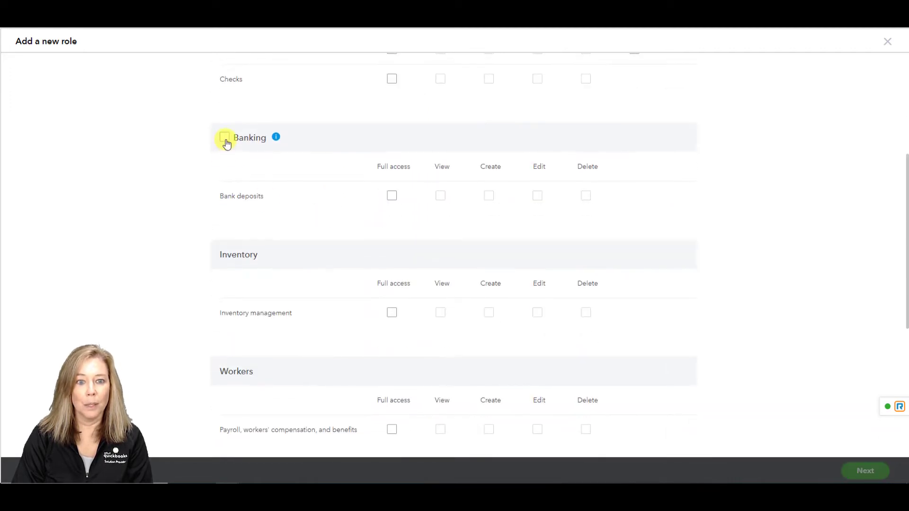
{"action": "left_click", "coordinate": [225, 138]}
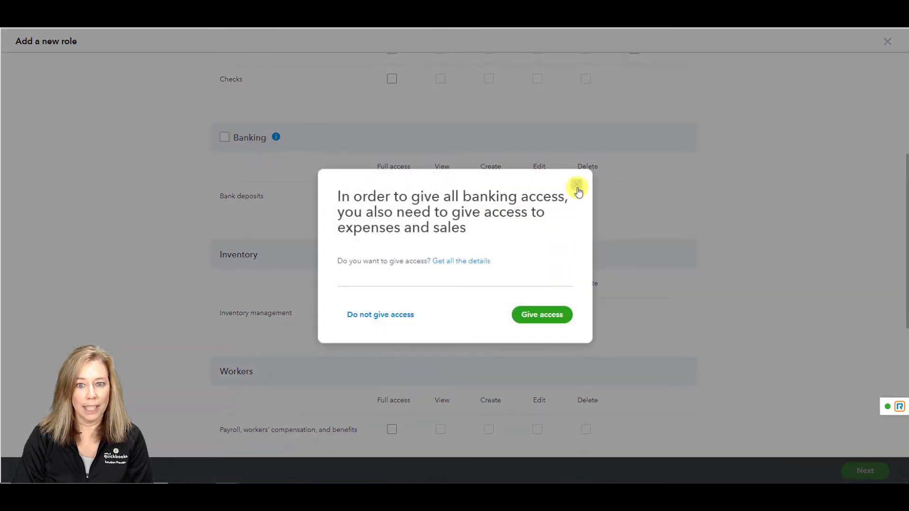
{"action": "left_click", "coordinate": [578, 187]}
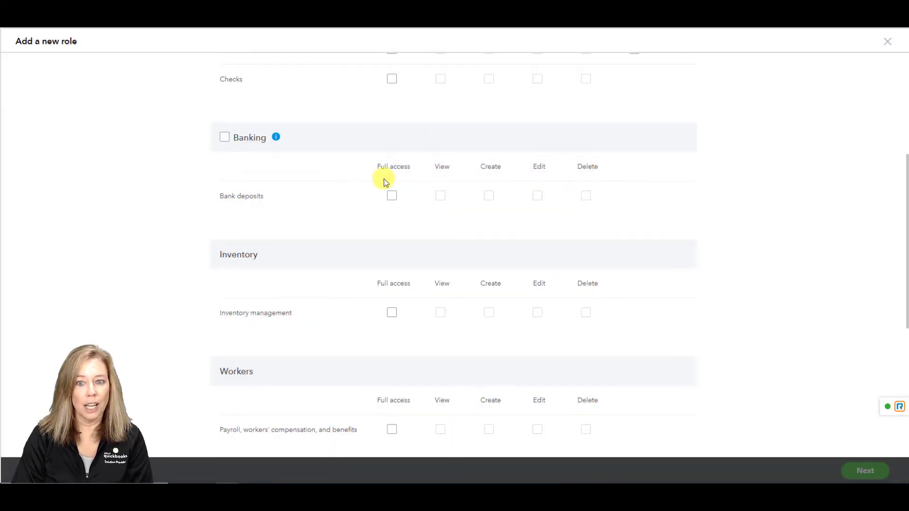
{"action": "mouse_move", "coordinate": [276, 139]}
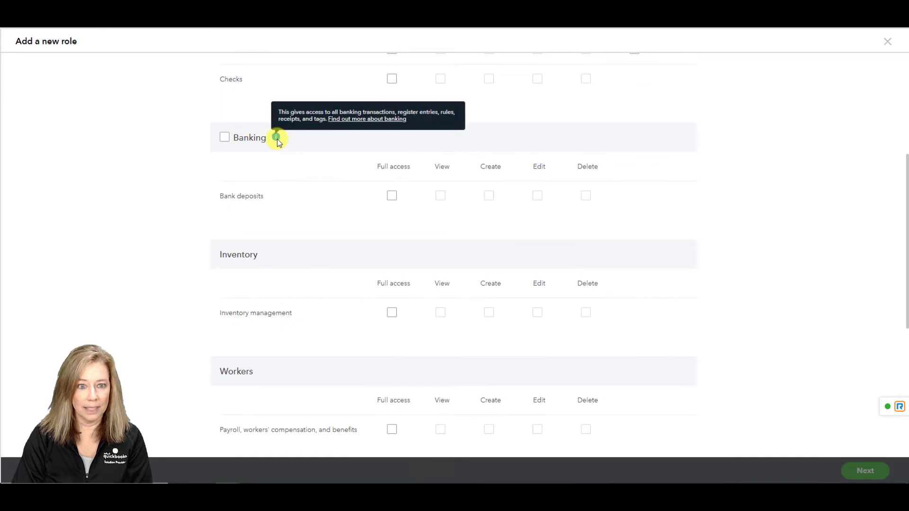
{"action": "left_click", "coordinate": [392, 195]}
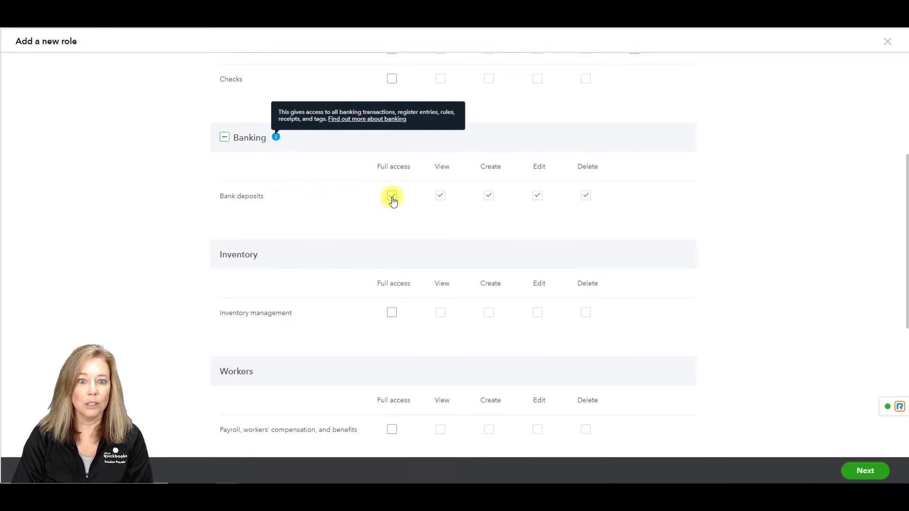
{"action": "left_click", "coordinate": [392, 195]}
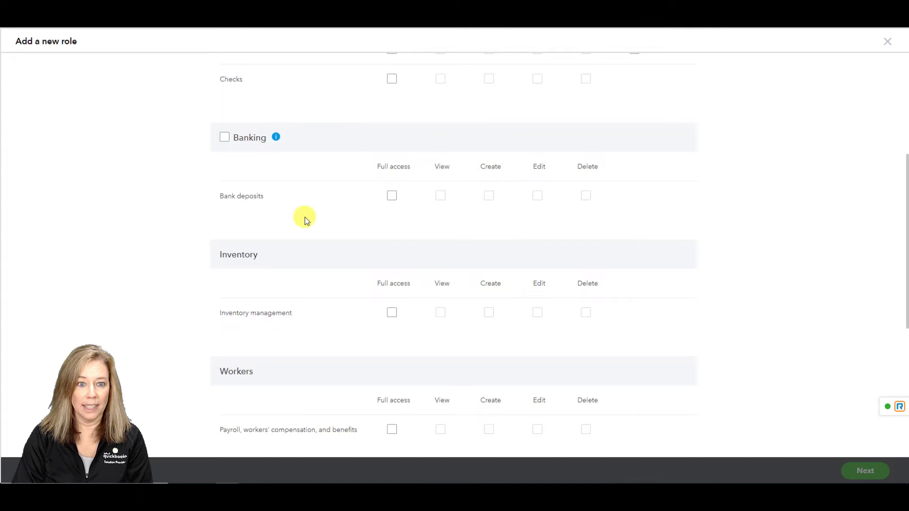
{"action": "scroll", "scroll_direction": "down", "scroll_amount": 3}
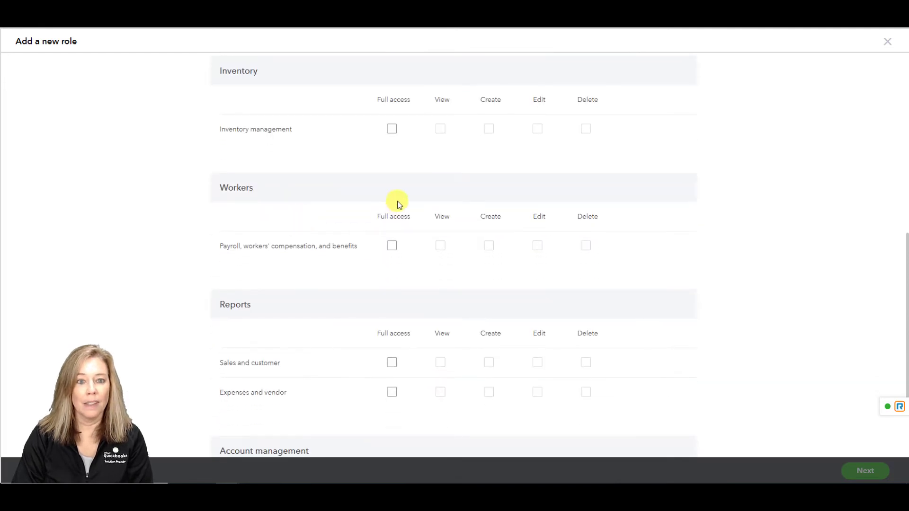
{"action": "mouse_move", "coordinate": [395, 150]}
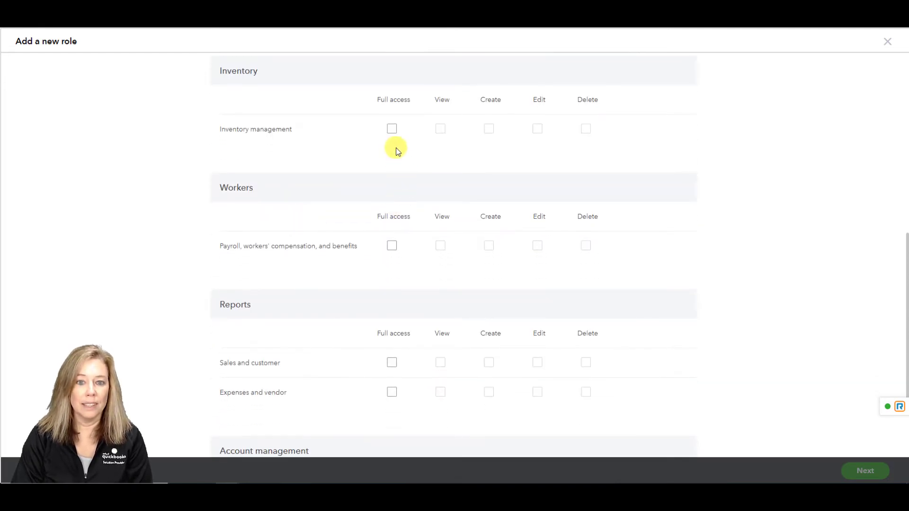
{"action": "mouse_move", "coordinate": [252, 85]}
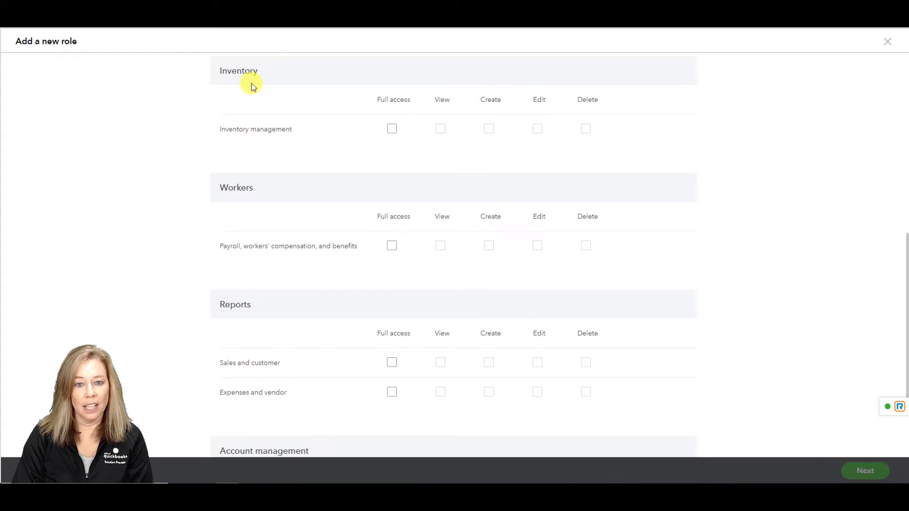
{"action": "mouse_move", "coordinate": [307, 114]}
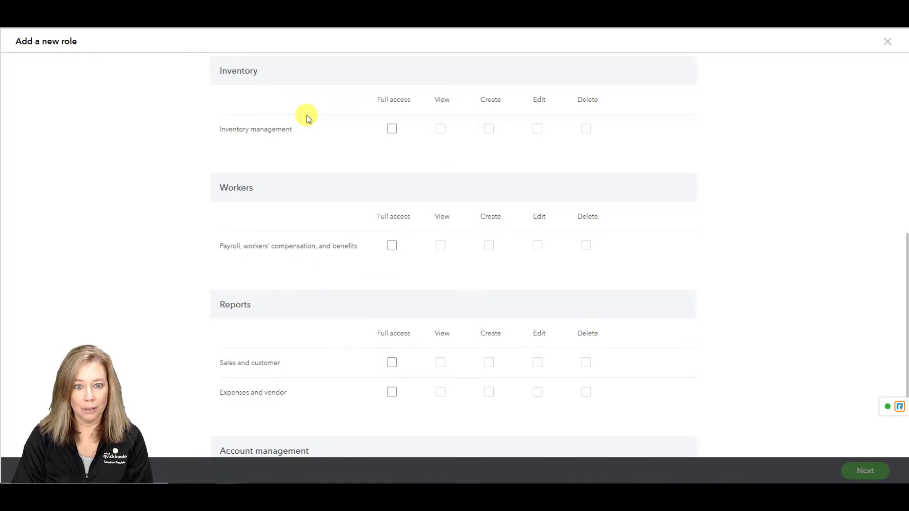
{"action": "left_click", "coordinate": [392, 128]}
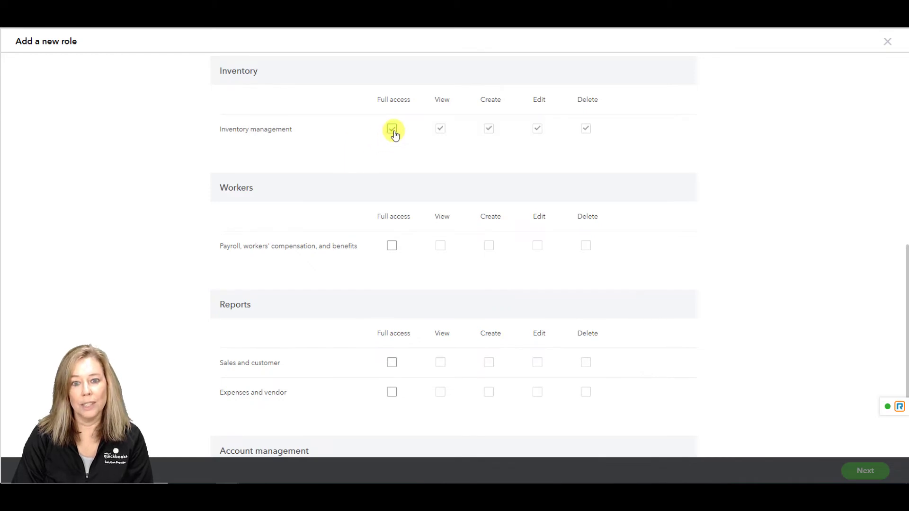
{"action": "left_click", "coordinate": [392, 128]}
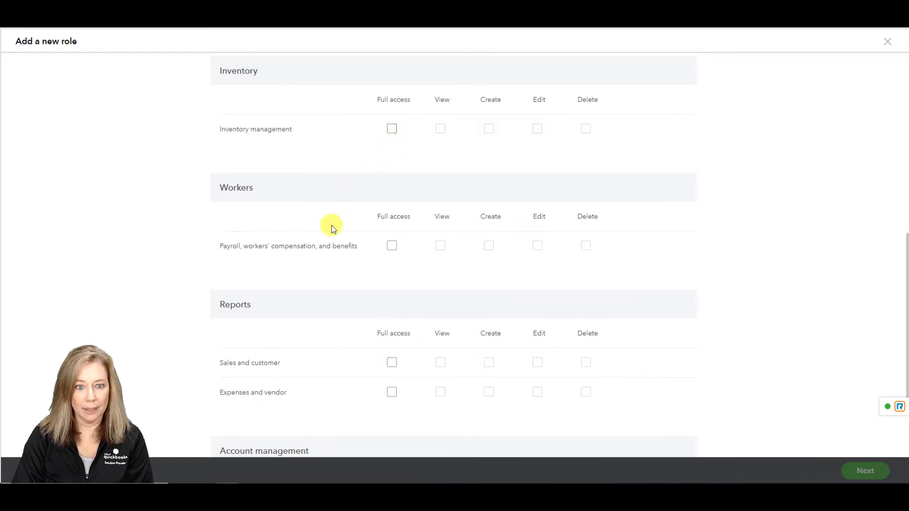
{"action": "scroll", "scroll_direction": "down", "scroll_amount": 3}
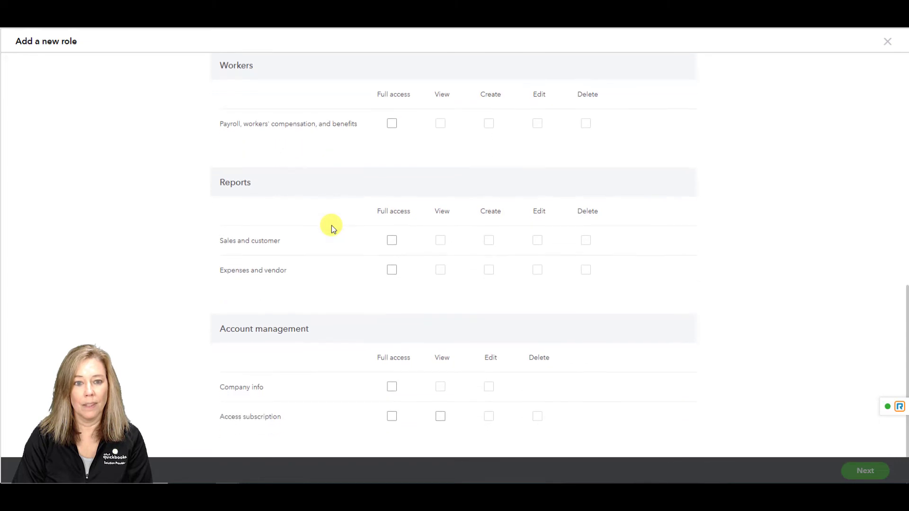
{"action": "mouse_move", "coordinate": [292, 151]}
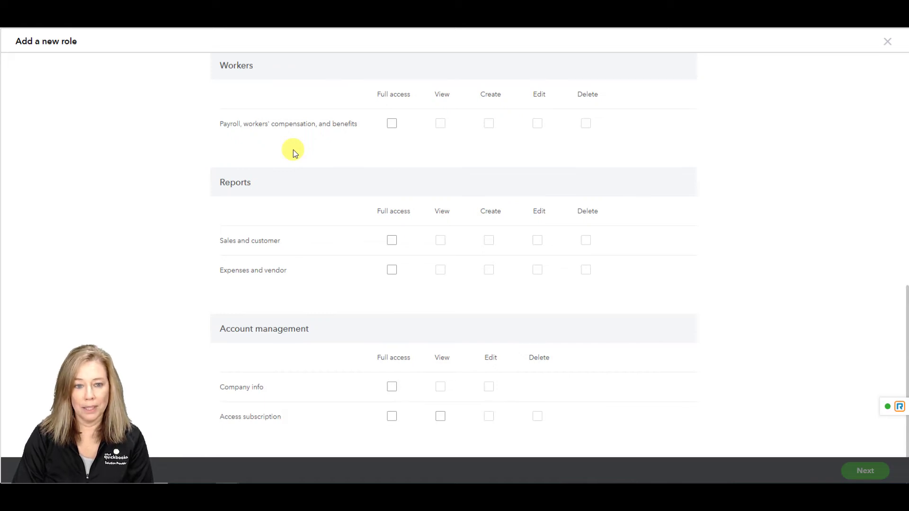
{"action": "mouse_move", "coordinate": [370, 155]}
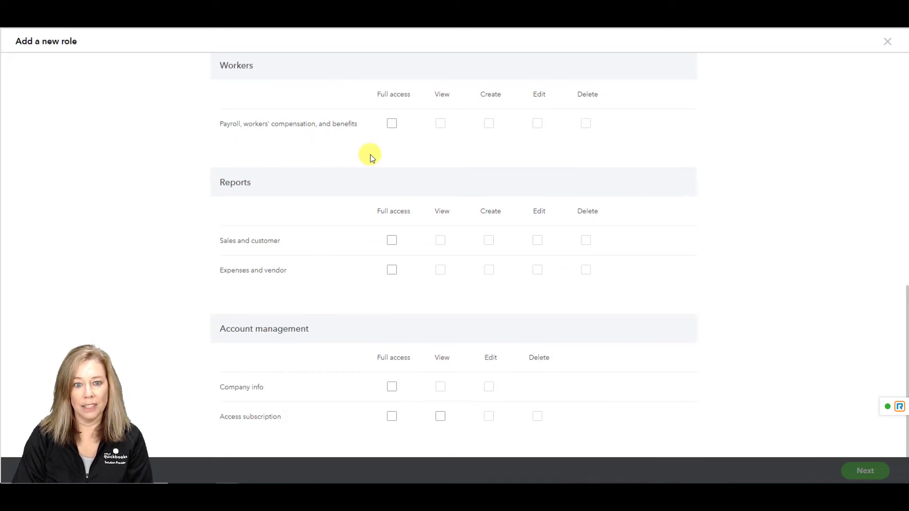
{"action": "mouse_move", "coordinate": [405, 154]}
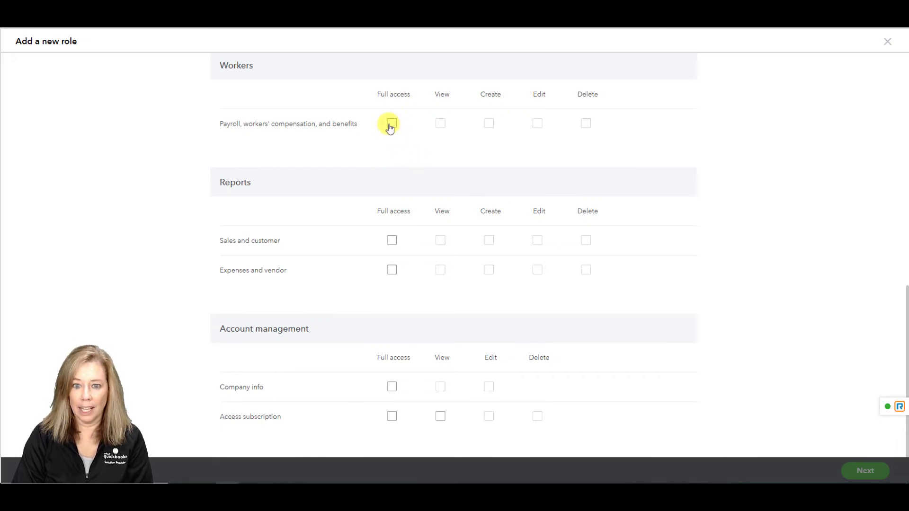
{"action": "left_click", "coordinate": [391, 123]}
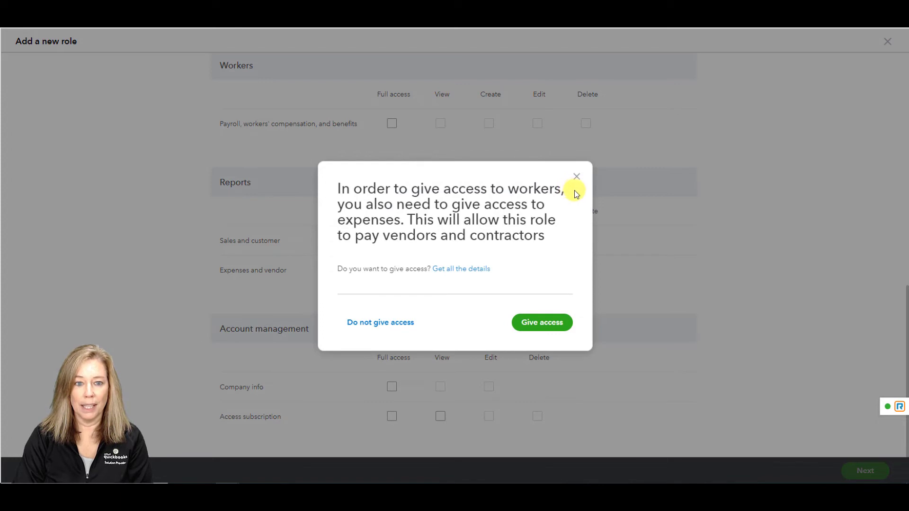
{"action": "mouse_move", "coordinate": [577, 229]}
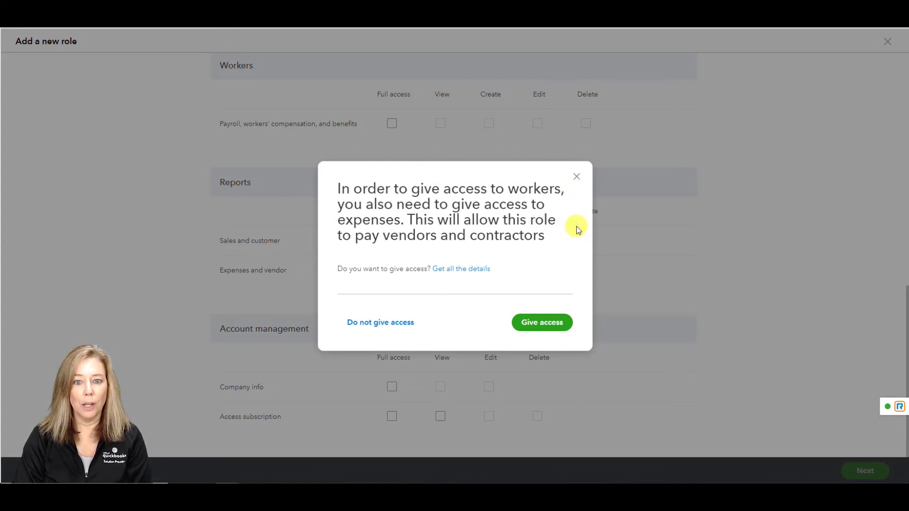
{"action": "mouse_move", "coordinate": [579, 186]}
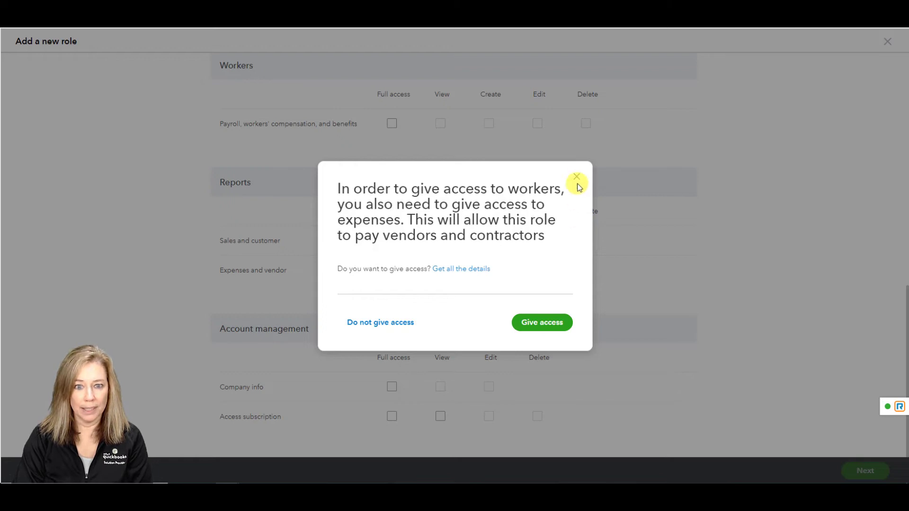
{"action": "left_click", "coordinate": [575, 176]}
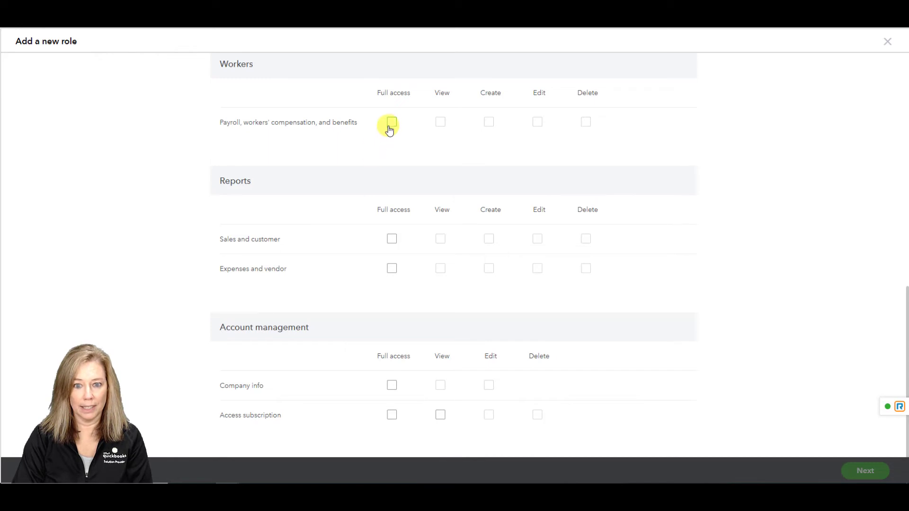
{"action": "mouse_move", "coordinate": [343, 221]}
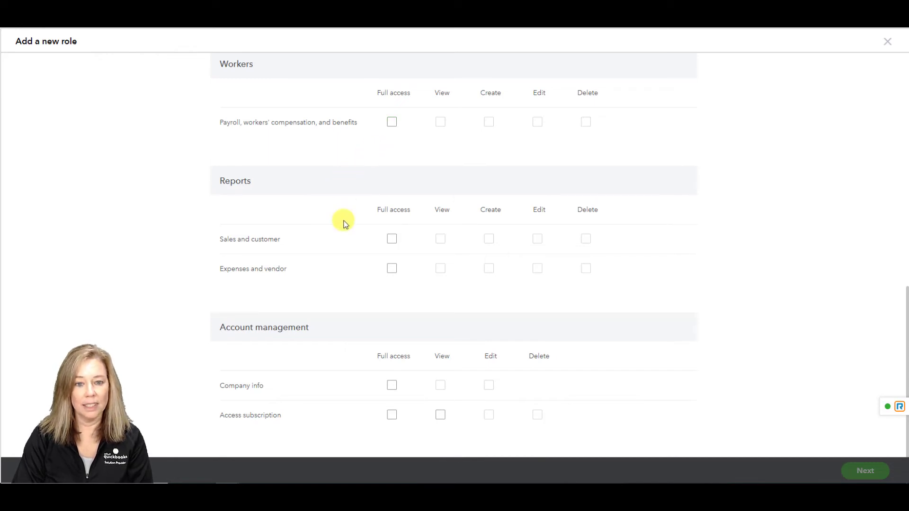
{"action": "mouse_move", "coordinate": [383, 235]}
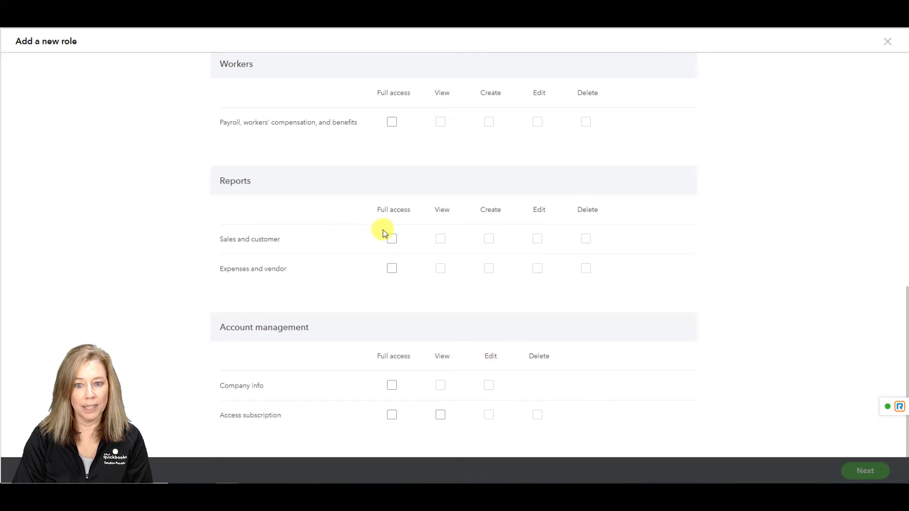
{"action": "left_click", "coordinate": [391, 239]}
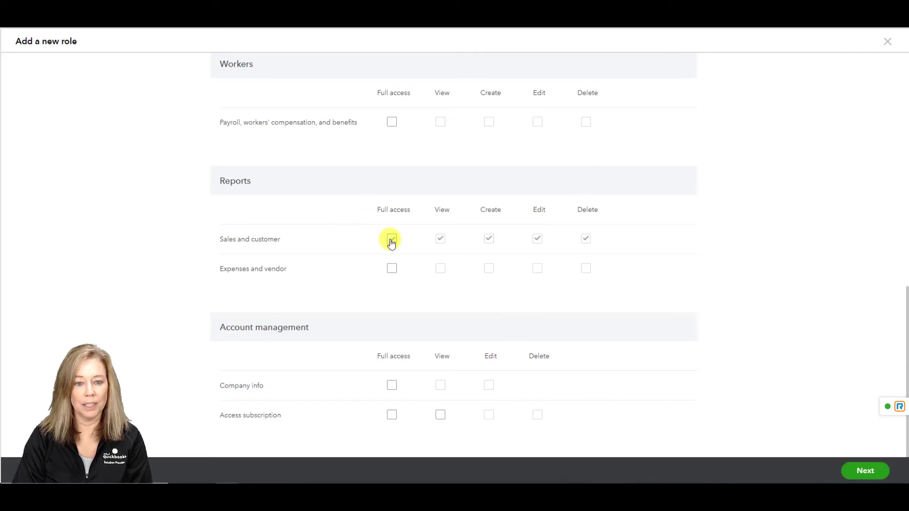
{"action": "left_click", "coordinate": [392, 238]}
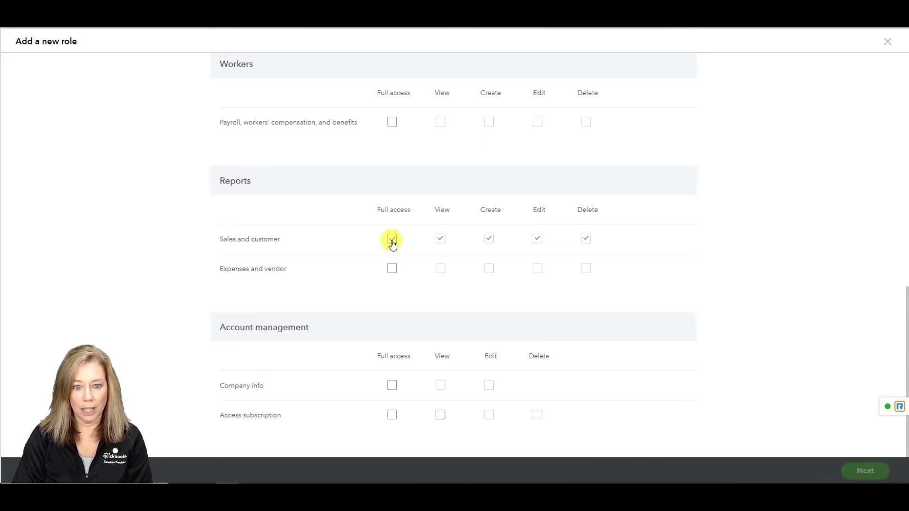
{"action": "left_click", "coordinate": [392, 238]}
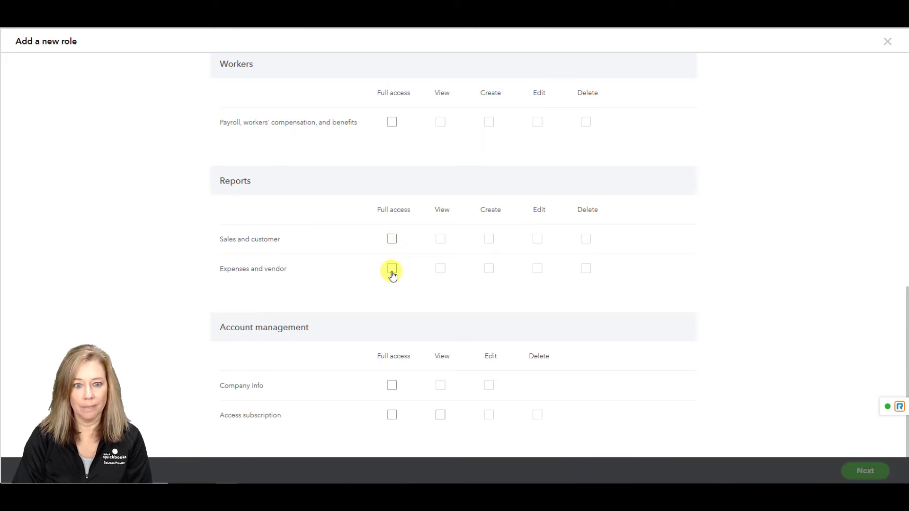
{"action": "left_click", "coordinate": [391, 268]}
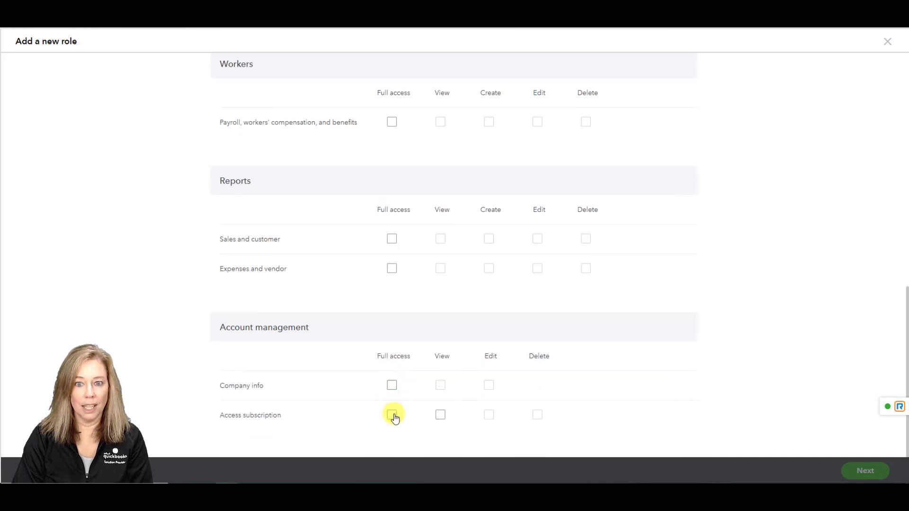
{"action": "left_click", "coordinate": [392, 414]}
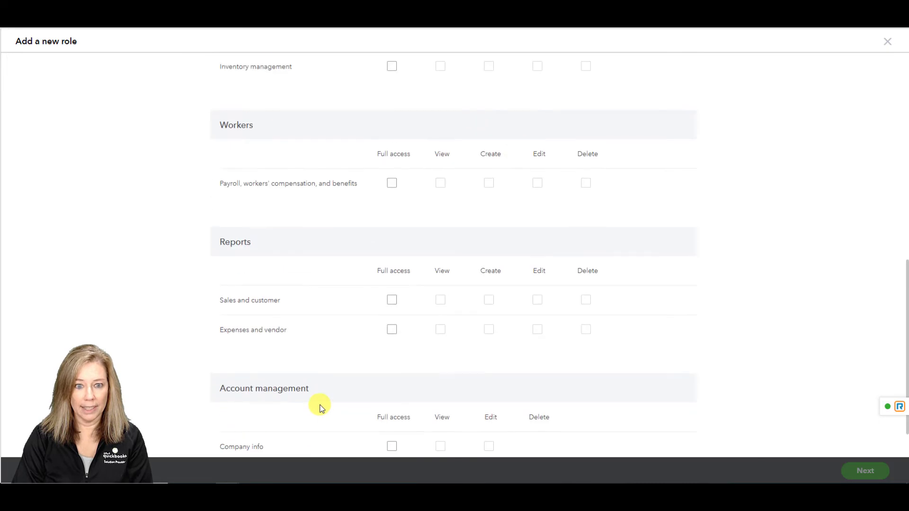
Step: Grant the role full access to Bank deposits under Banking and continue to the role-name form
{"action": "scroll", "scroll_direction": "up", "scroll_amount": 3}
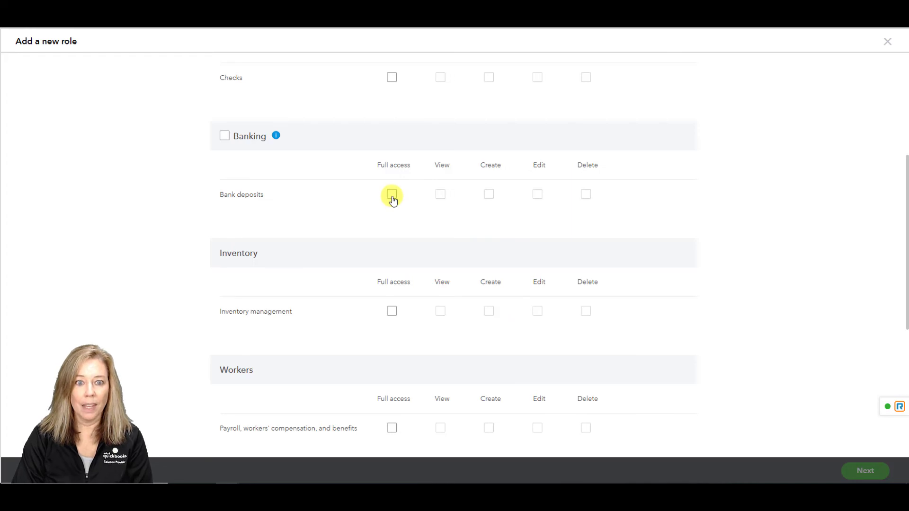
{"action": "left_click", "coordinate": [392, 194]}
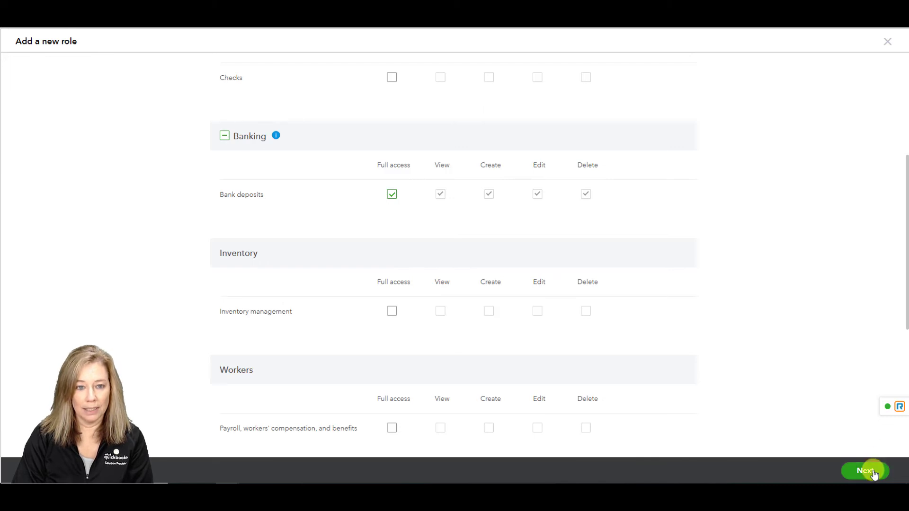
{"action": "left_click", "coordinate": [865, 469]}
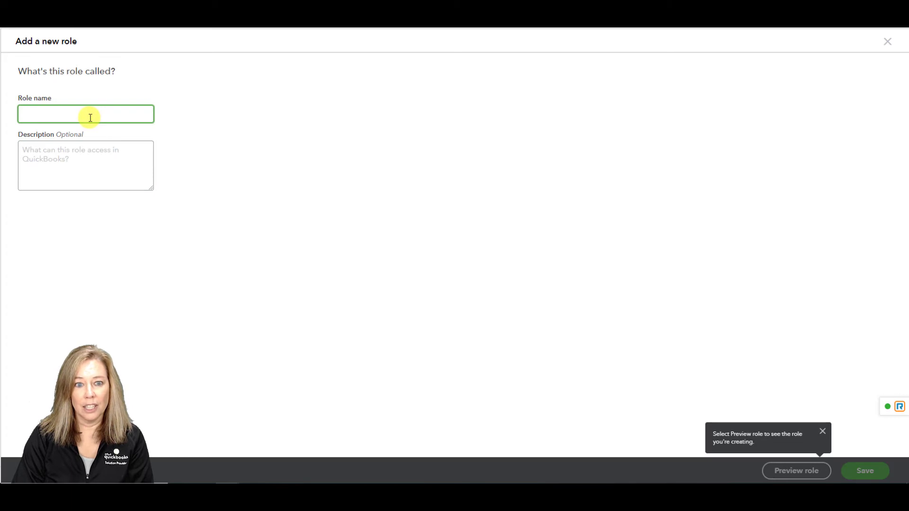
Step: Name the role Bank Deposit Rep and start its preview
{"action": "type", "text": "Bank Deposit Rep"}
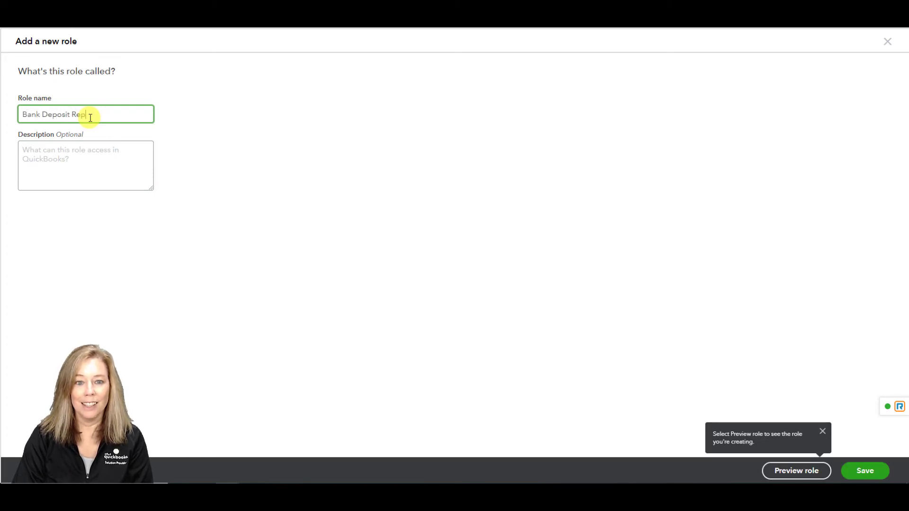
{"action": "mouse_move", "coordinate": [484, 246]}
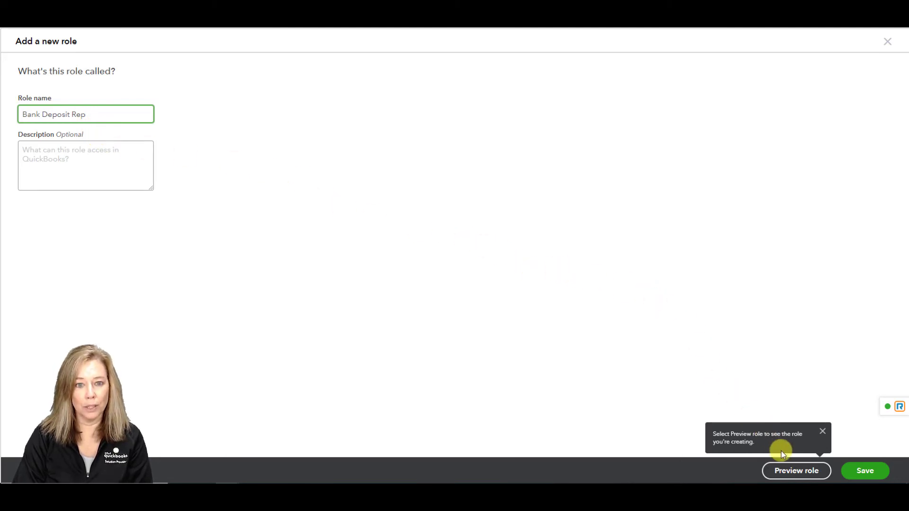
{"action": "left_click", "coordinate": [796, 470]}
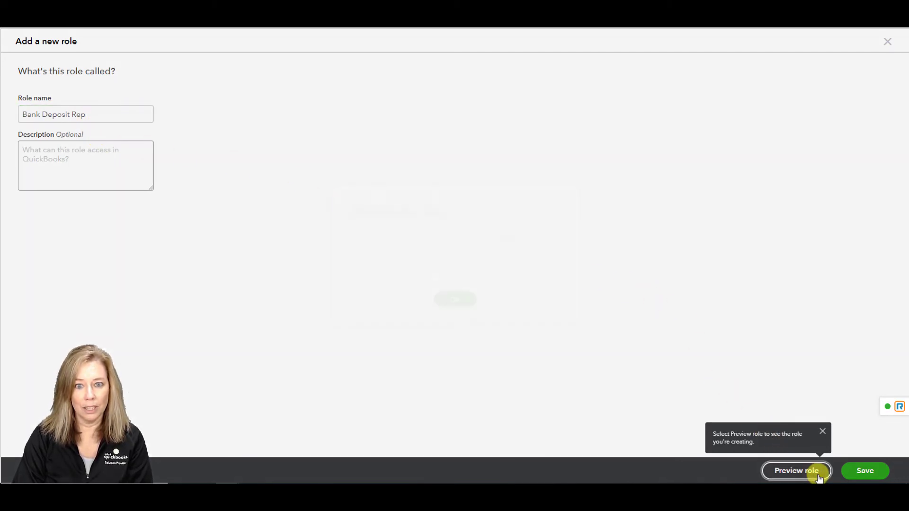
{"action": "left_click", "coordinate": [795, 470]}
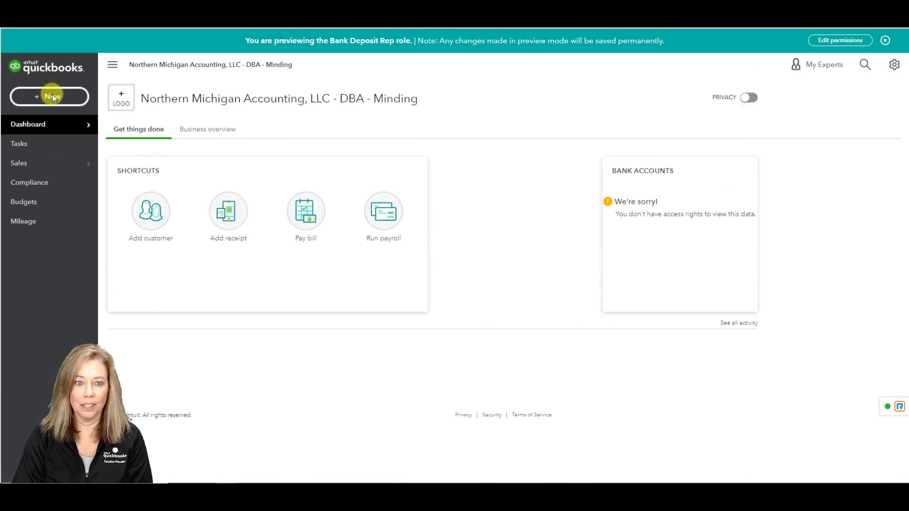
{"action": "left_click", "coordinate": [50, 96]}
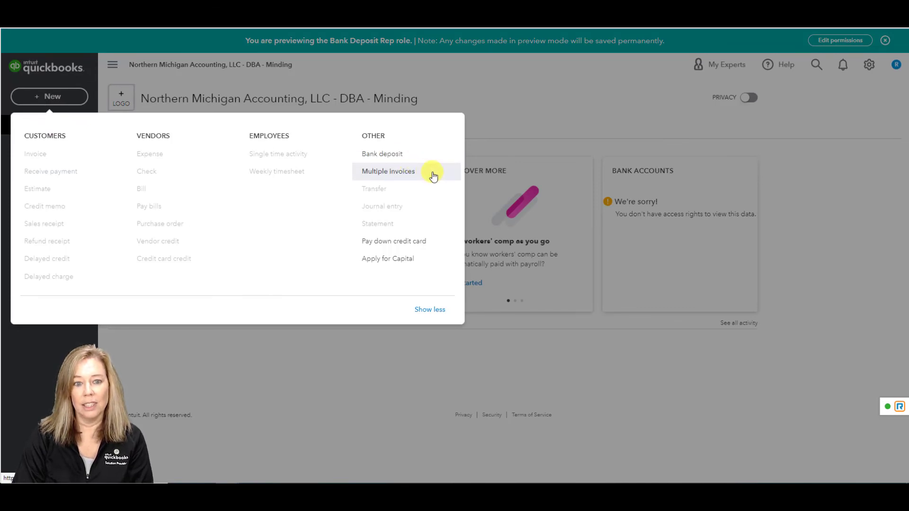
{"action": "mouse_move", "coordinate": [423, 156]}
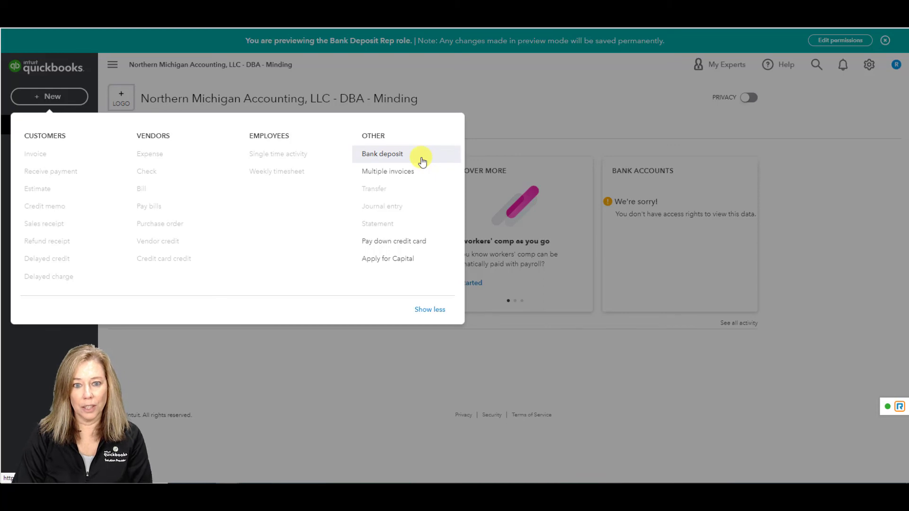
{"action": "mouse_move", "coordinate": [425, 171]}
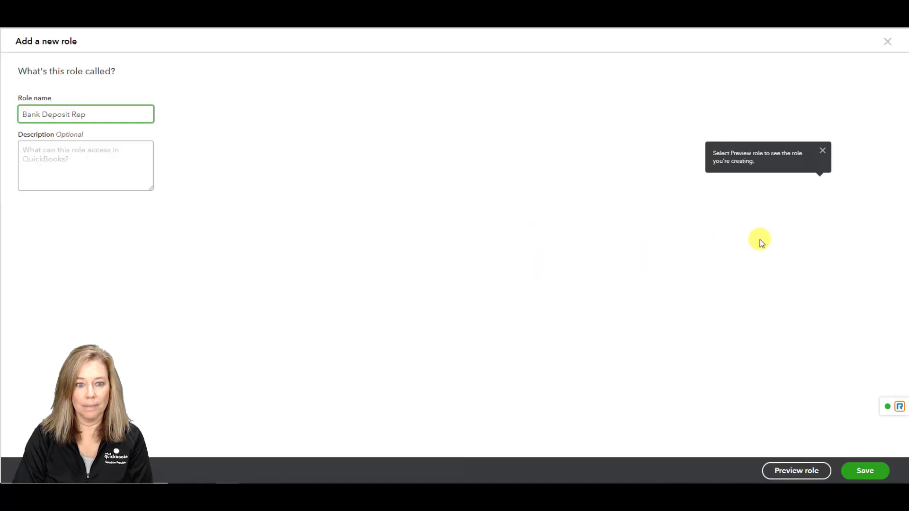
Step: Save the role and invite user Test Company with a test email holding the Bank Deposit Rep role
{"action": "left_click", "coordinate": [865, 470]}
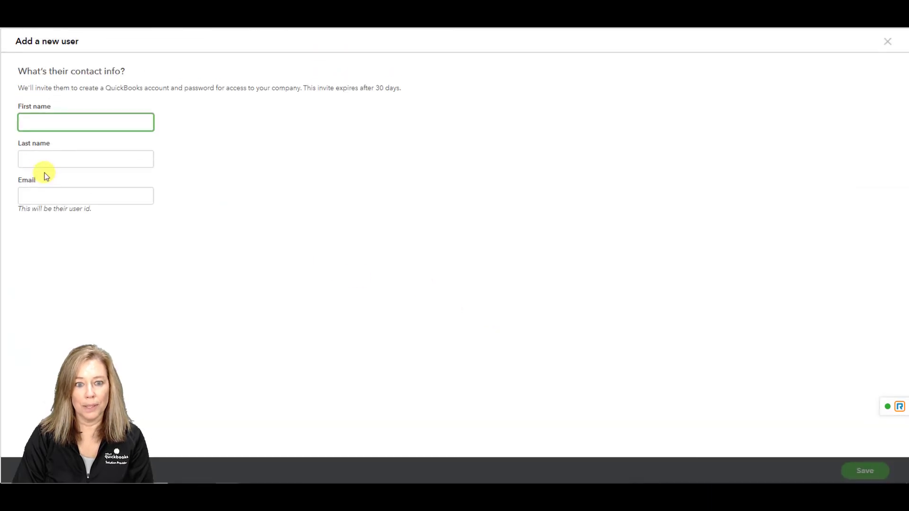
{"action": "type", "text": "T"}
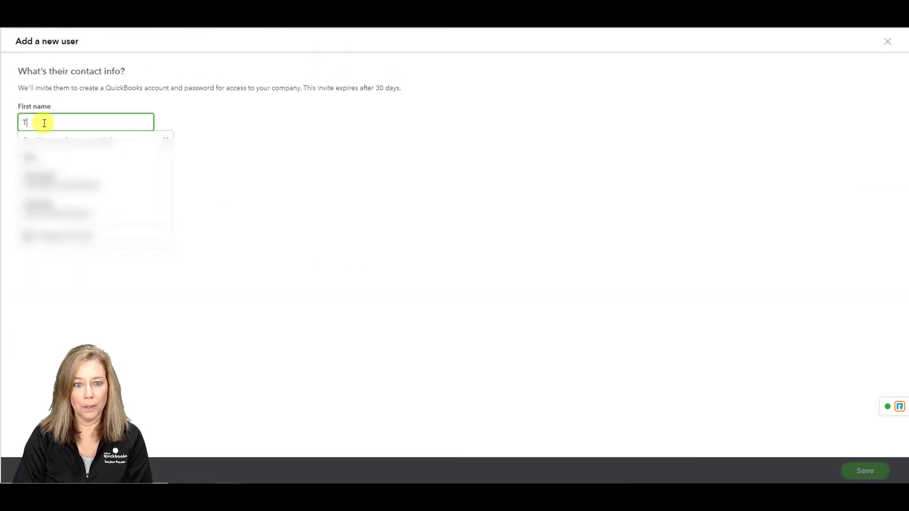
{"action": "type", "text": "est"}
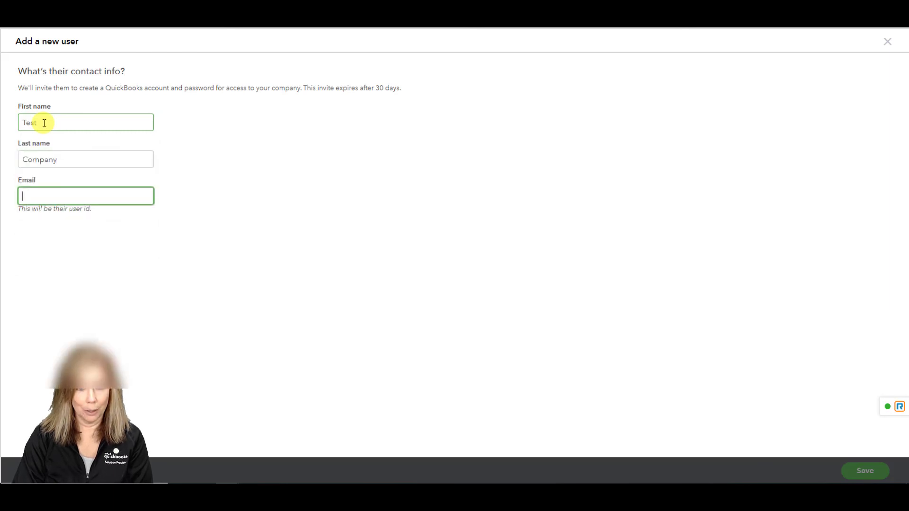
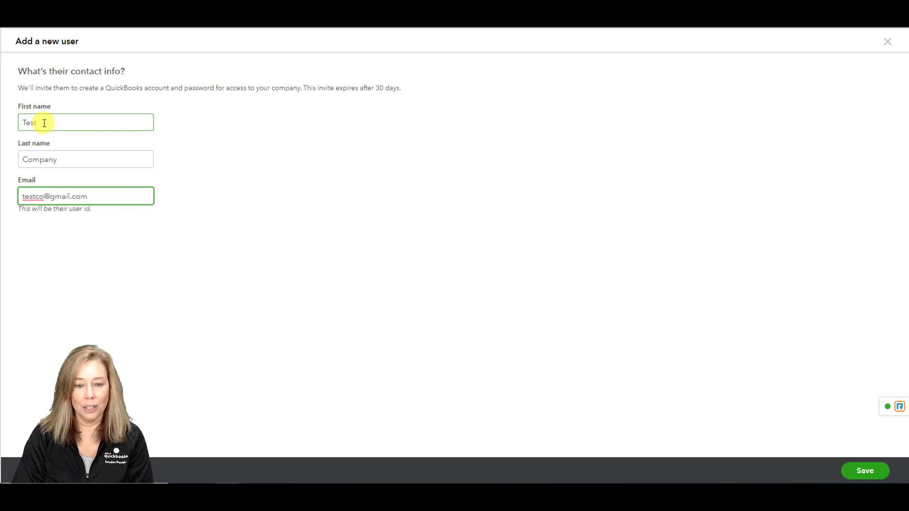
{"action": "left_click", "coordinate": [865, 470]}
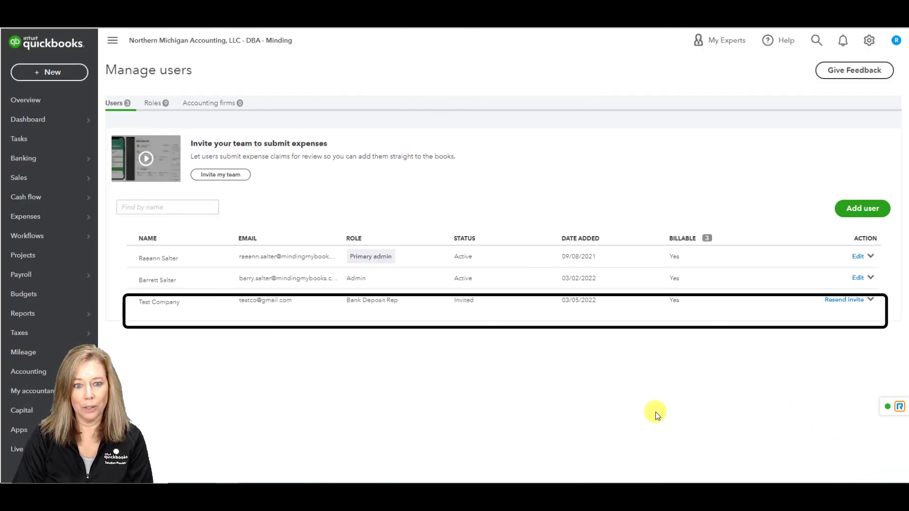
Step: Check the Roles list showing Bank Deposit Rep with one user, then return to the dashboard
{"action": "left_click", "coordinate": [153, 102]}
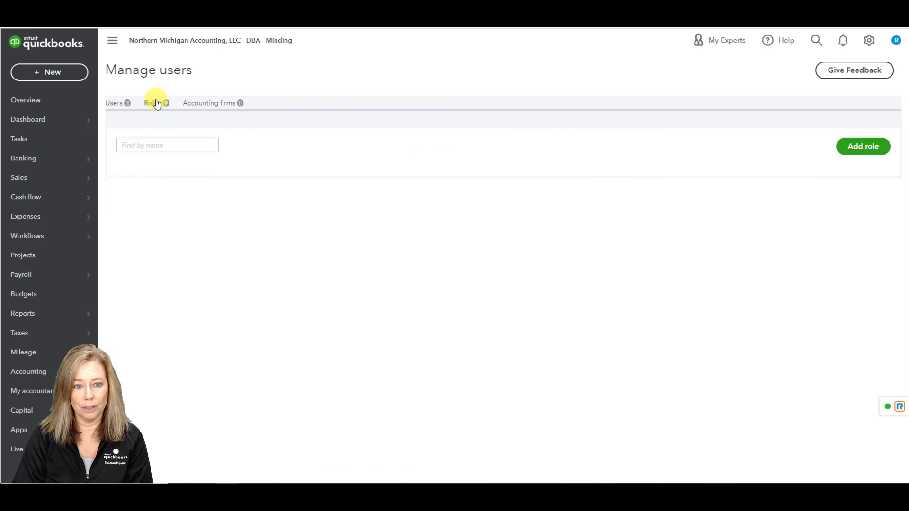
{"action": "left_click", "coordinate": [153, 103]}
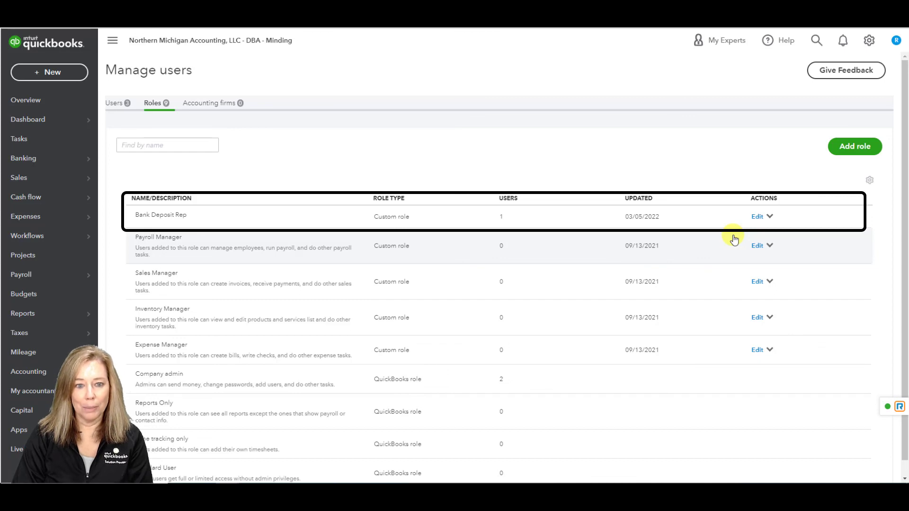
{"action": "mouse_move", "coordinate": [244, 174]}
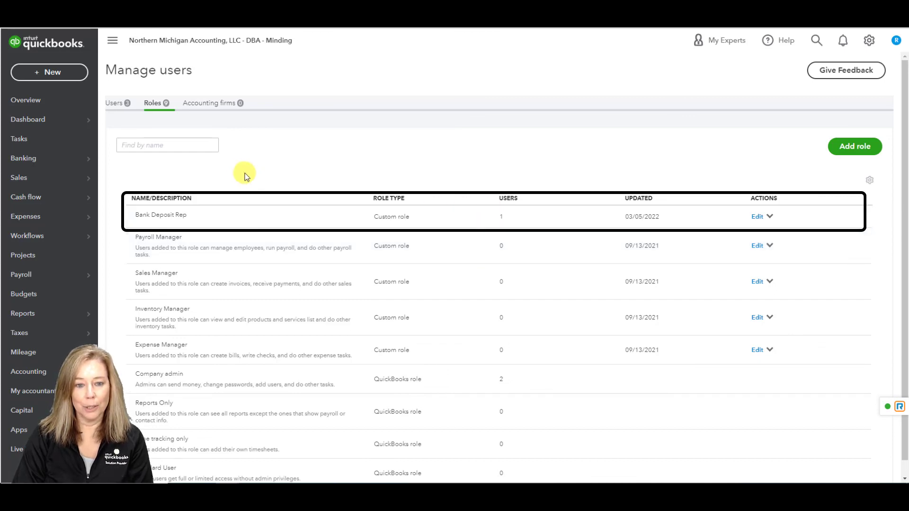
{"action": "left_click", "coordinate": [29, 119]}
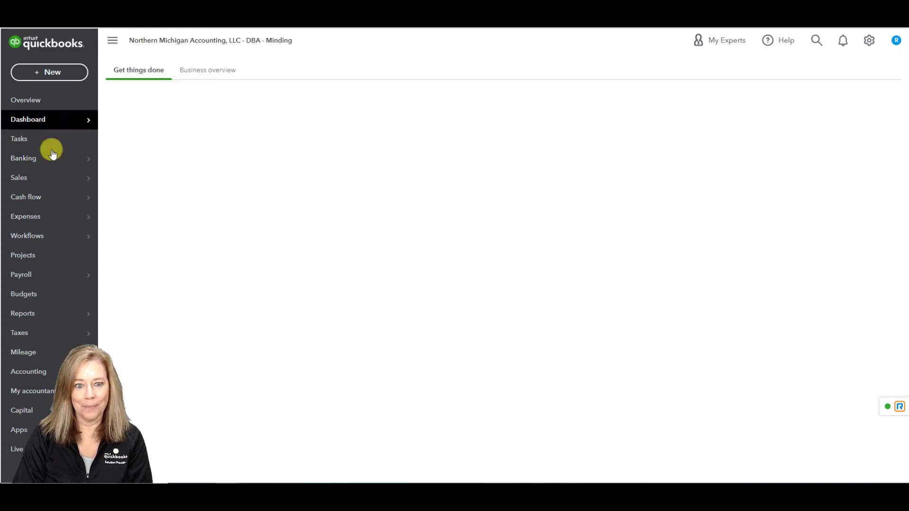